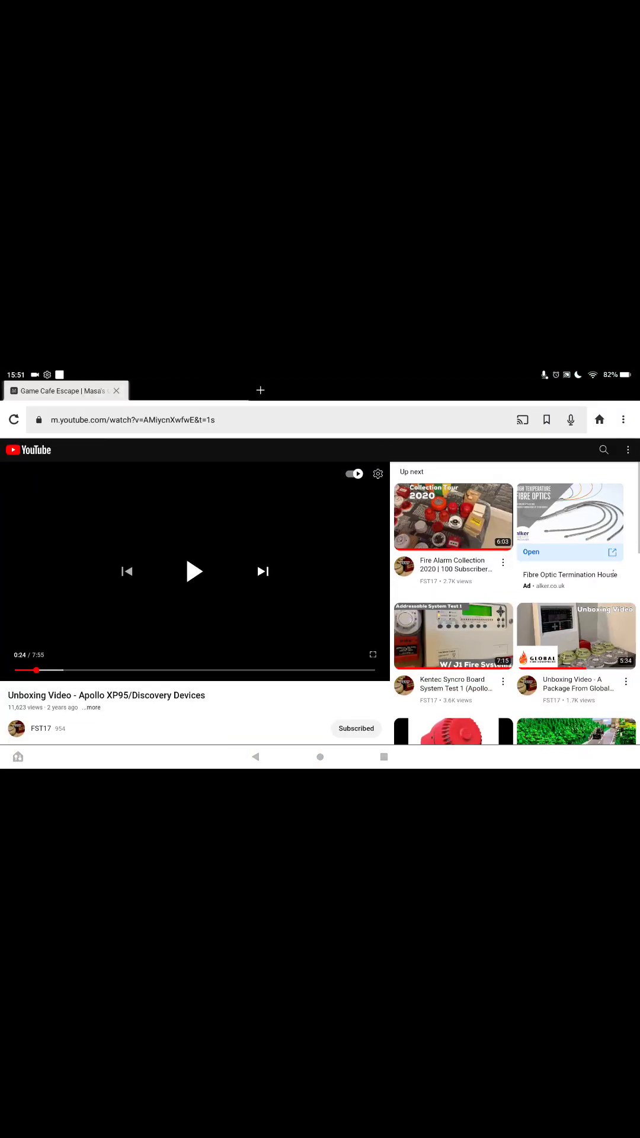
Step: Switch from the paused YouTube video to the Space Museum Escape game tab
click(116, 391)
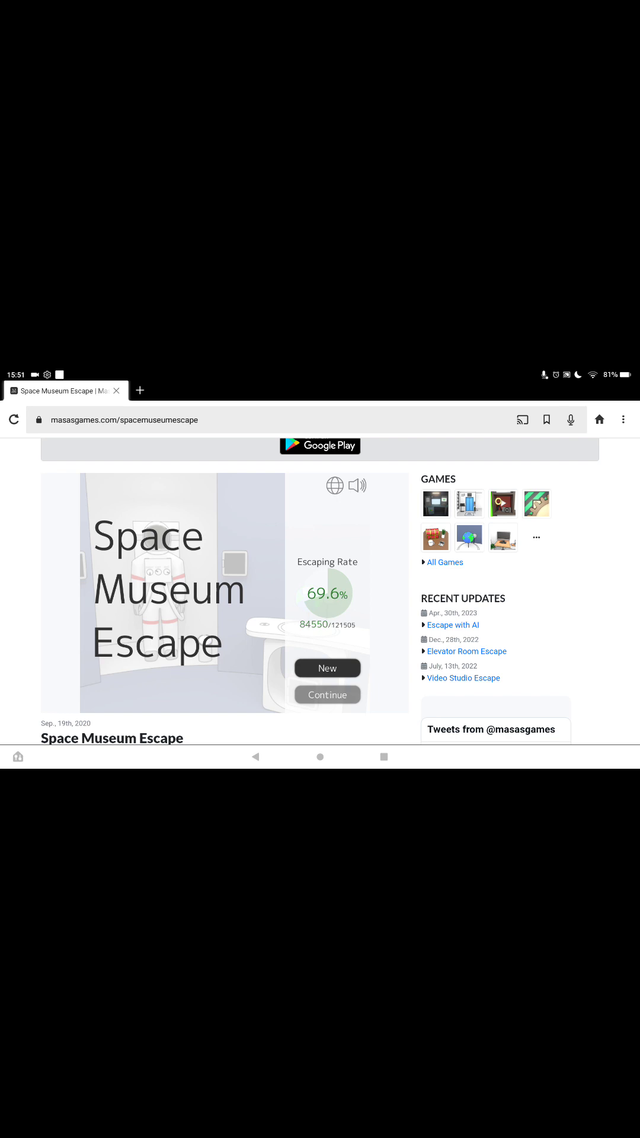
Step: Start the game and pick up the compass stand from the Saturn wall
click(327, 668)
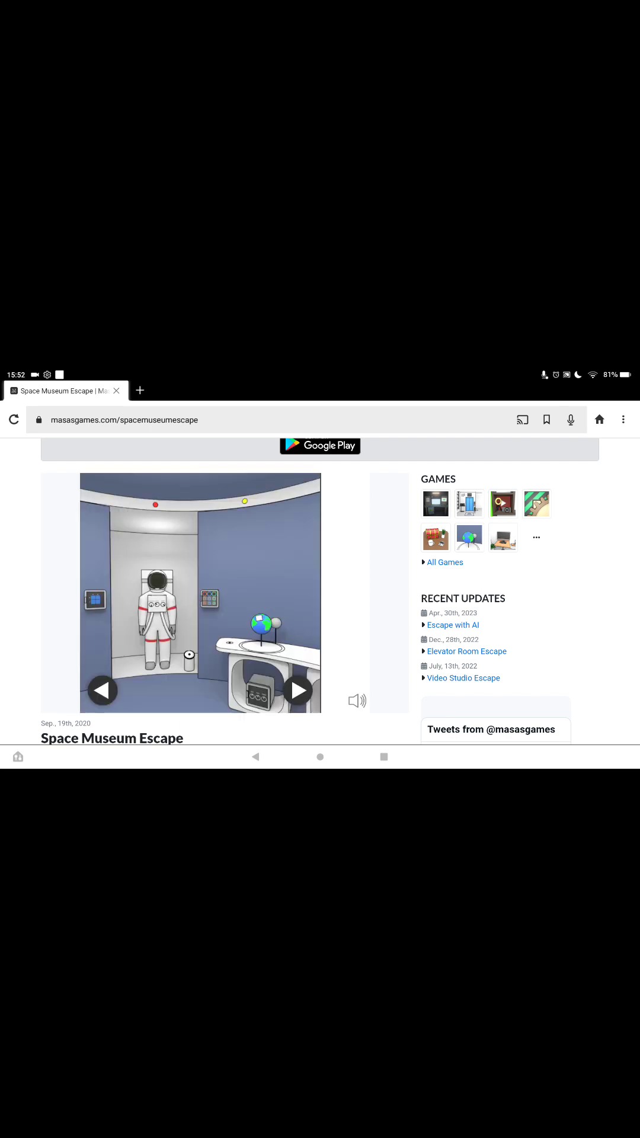
click(159, 596)
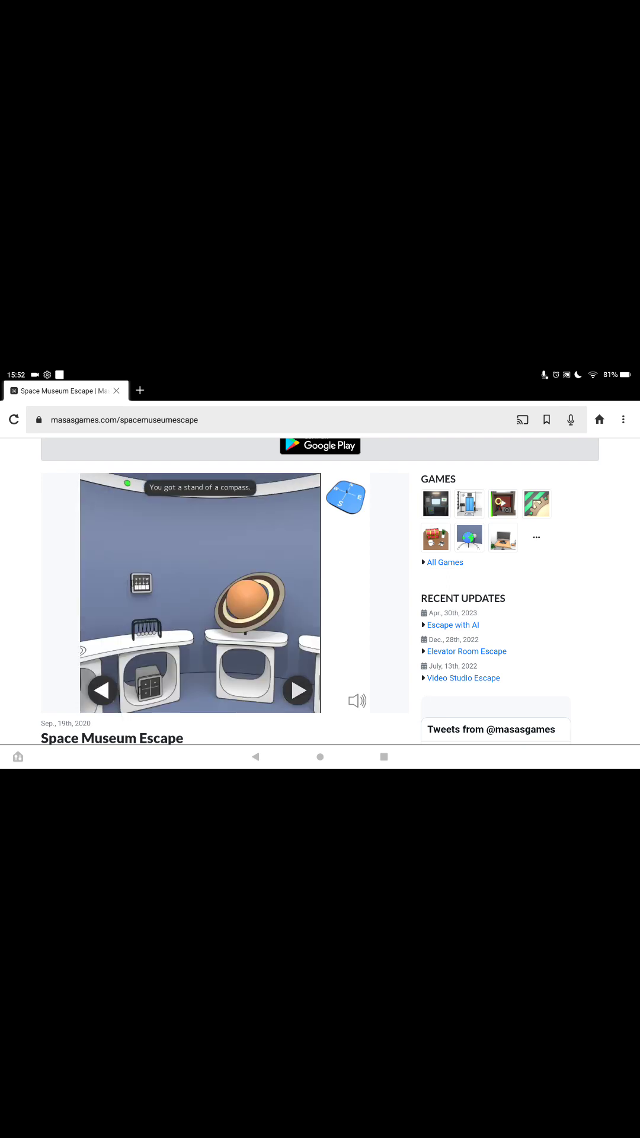
Step: Fill the orange ring on the four-ring panel and fit the needle onto the compass stand
click(297, 690)
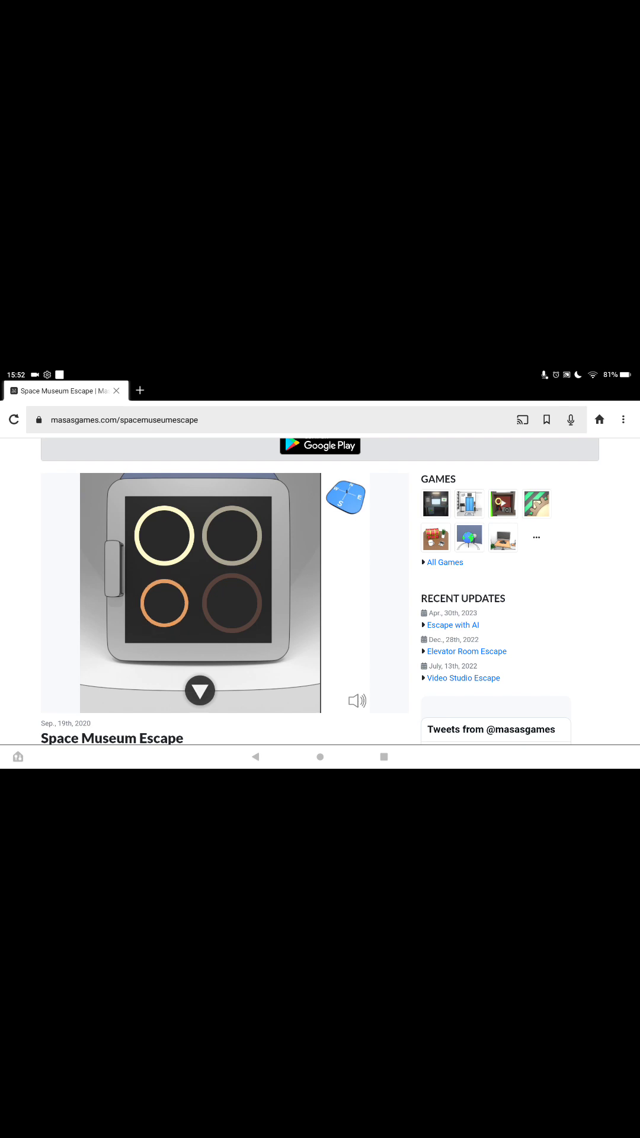
click(165, 603)
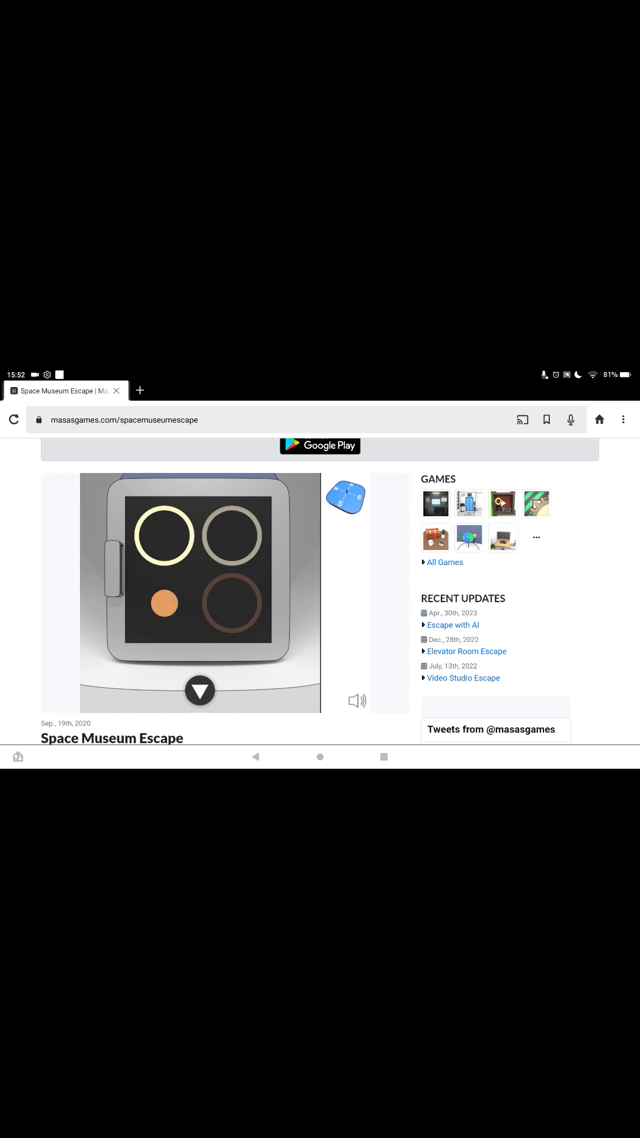
click(200, 690)
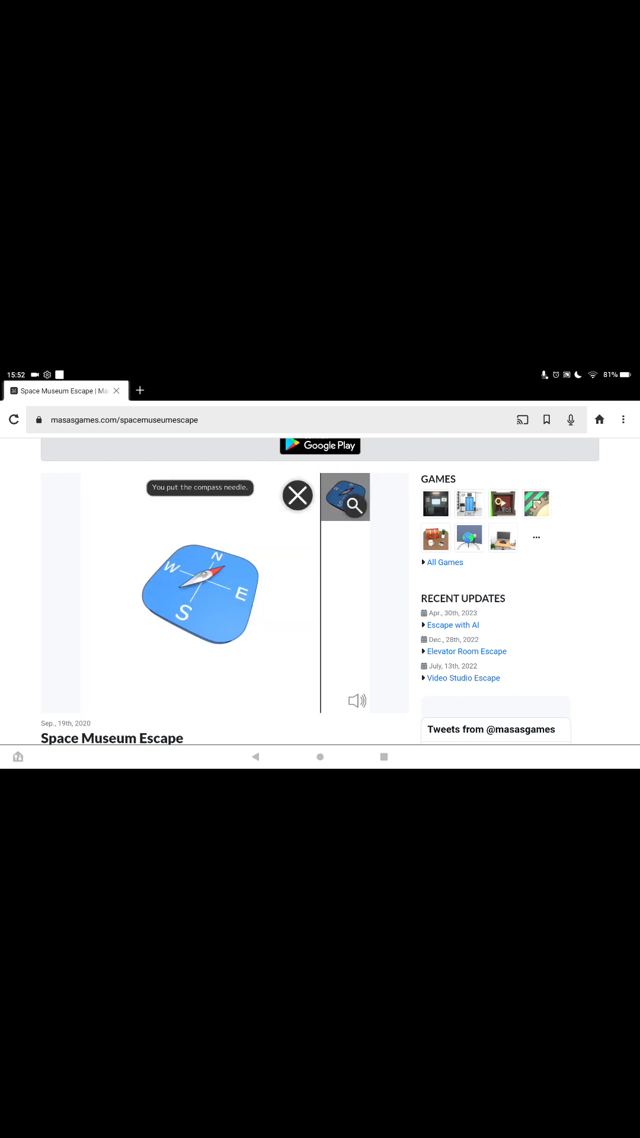
Step: Close the compass close-up, use the compass on the N panel, then back out
click(297, 496)
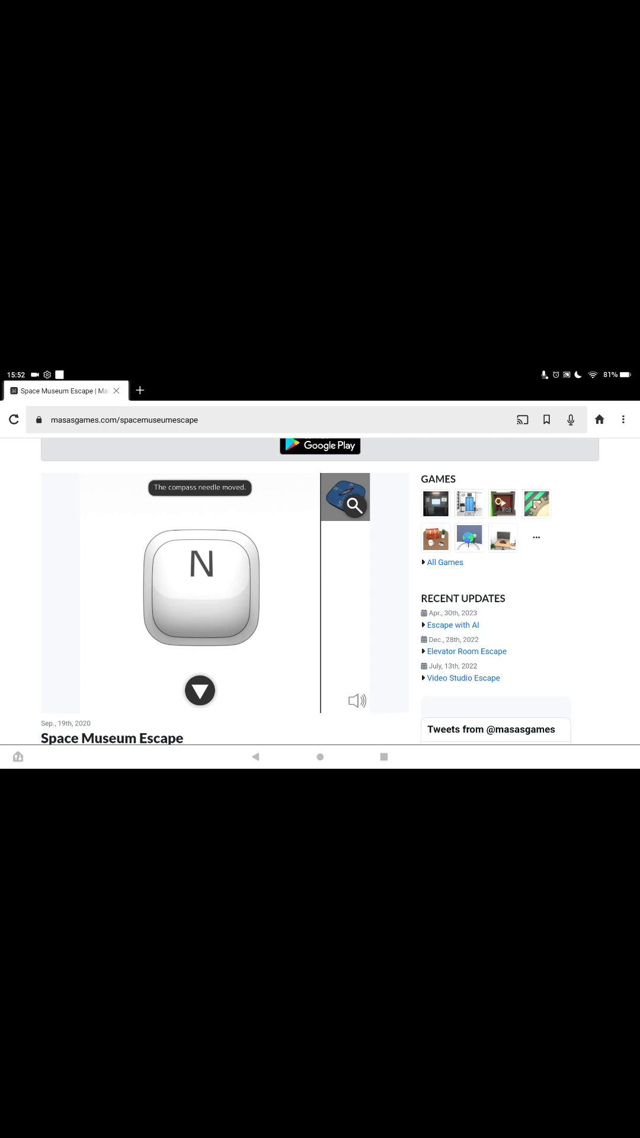
click(200, 587)
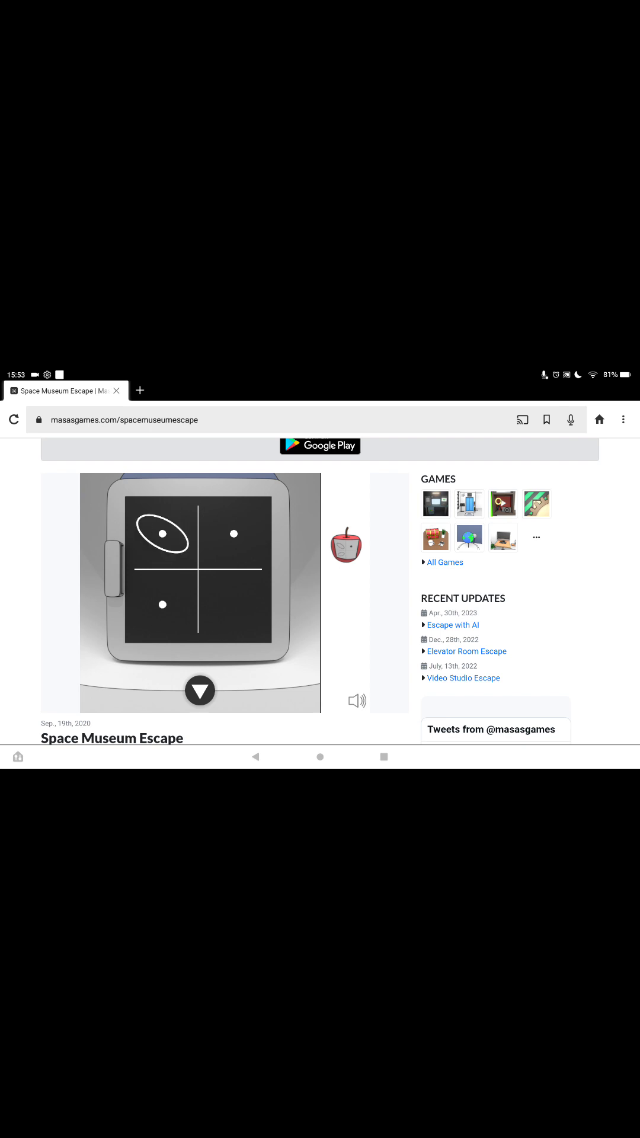
Step: Circle the remaining quadrant-panel dots and view the opened compartment holding a key
click(200, 689)
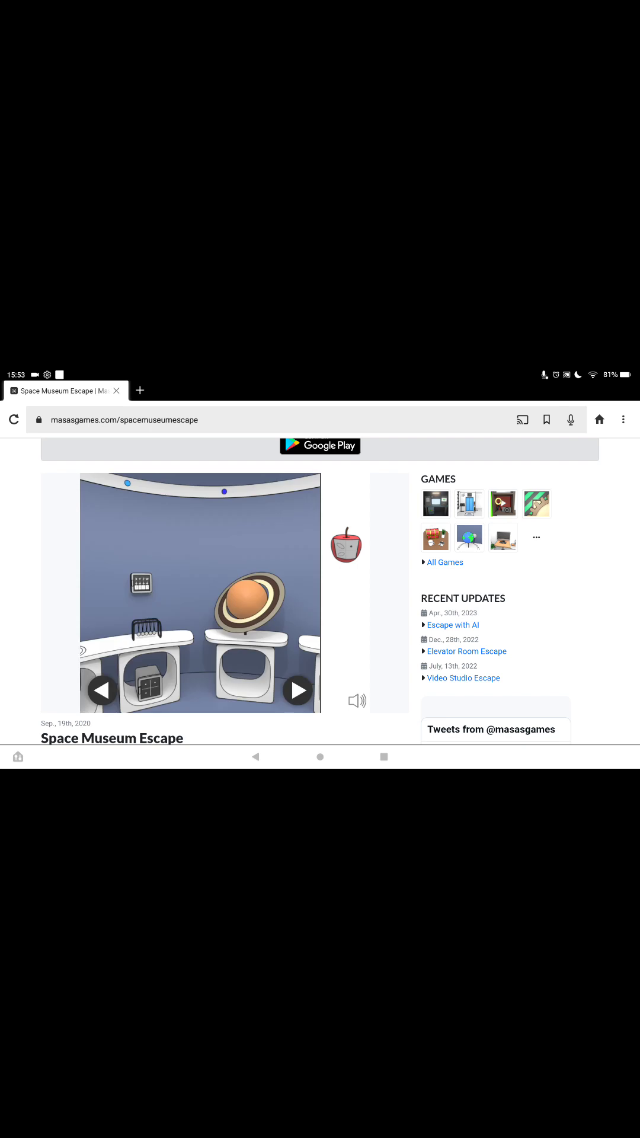
click(297, 690)
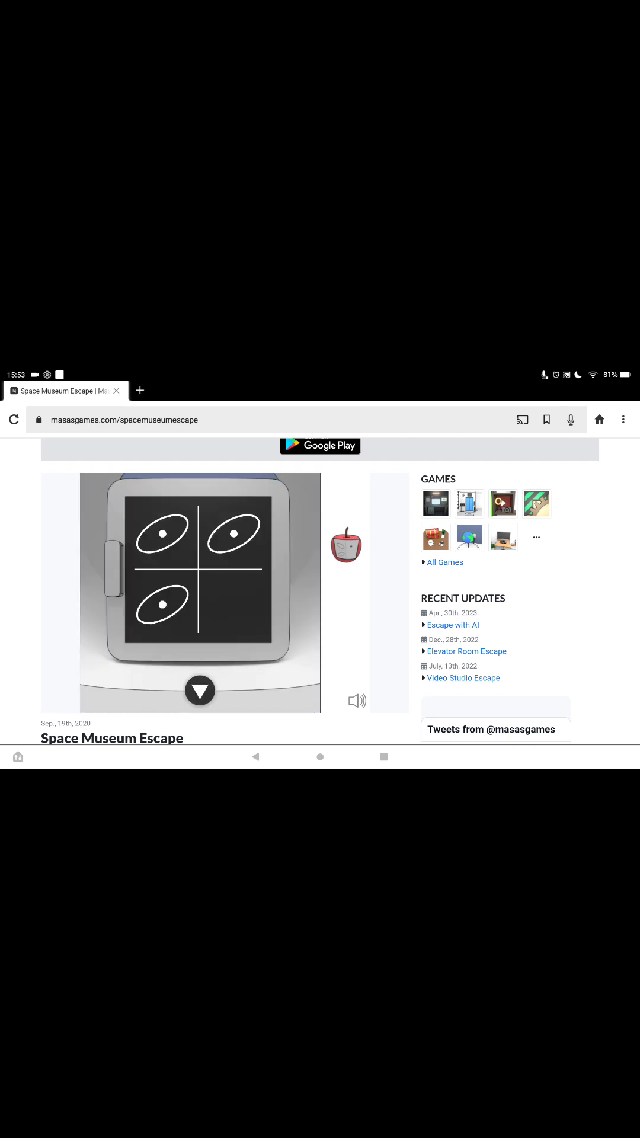
click(200, 690)
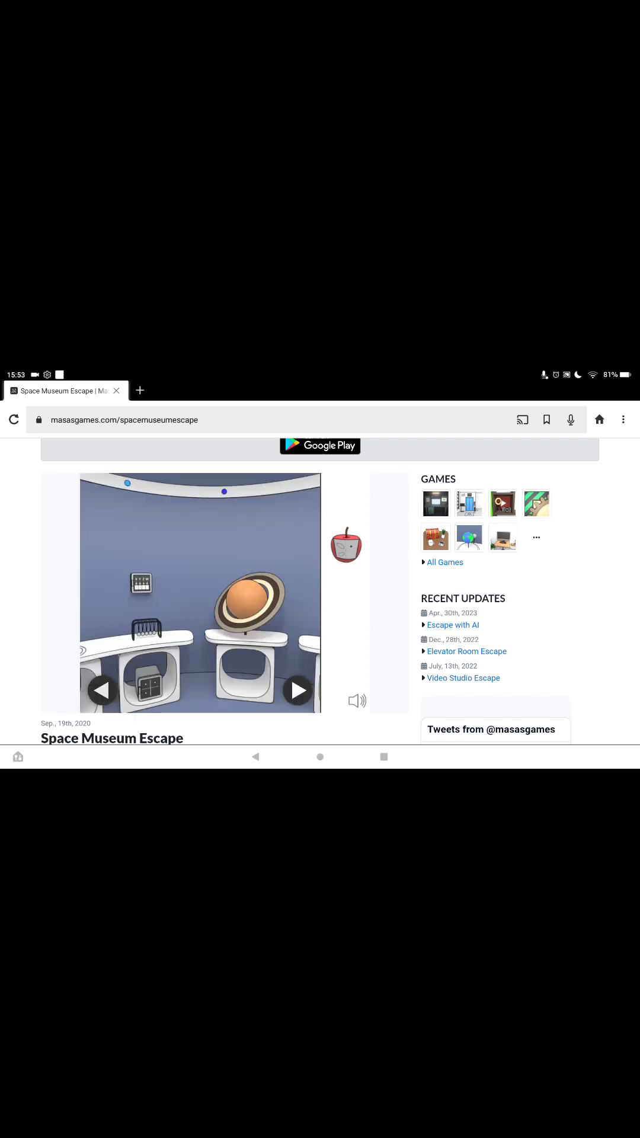
click(298, 690)
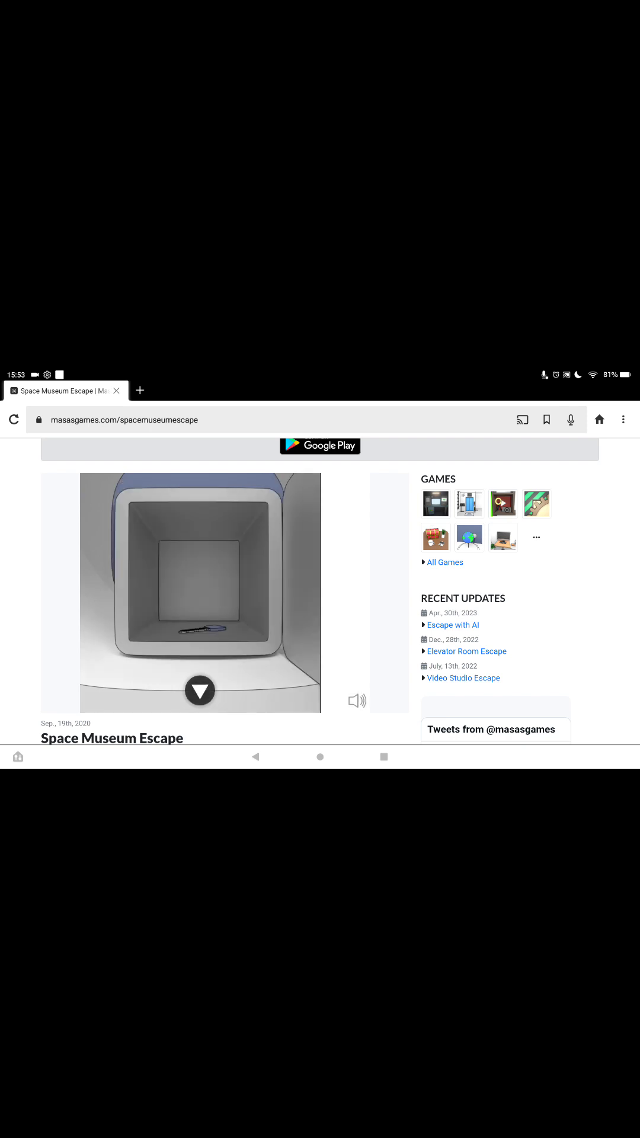
Step: Pick up the key, then follow the developer's Twitter link
click(200, 628)
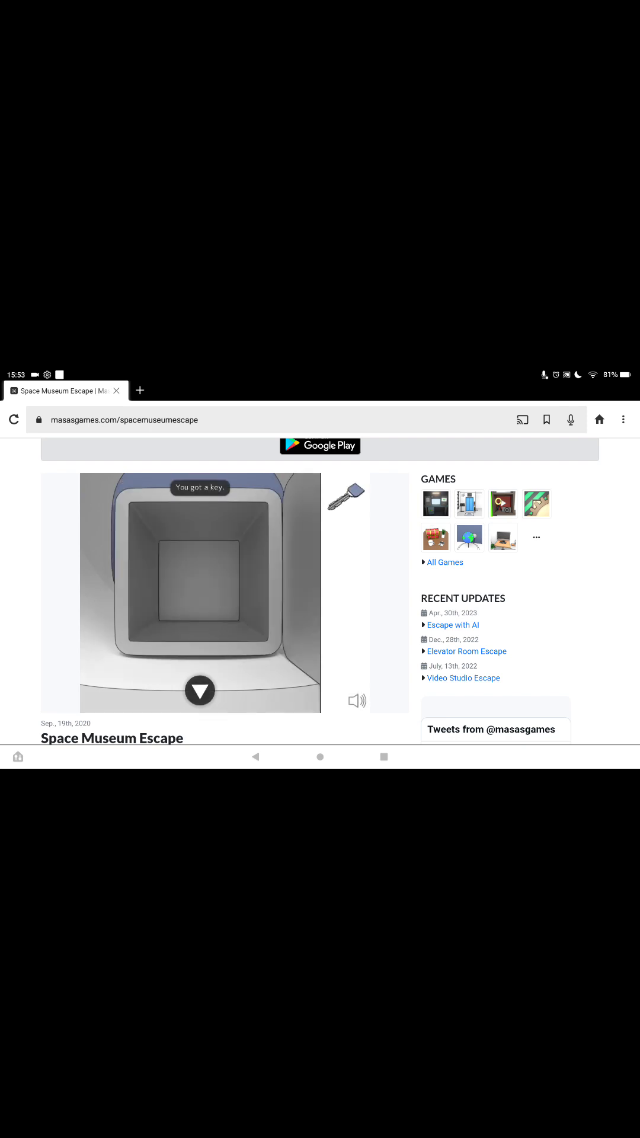
click(200, 690)
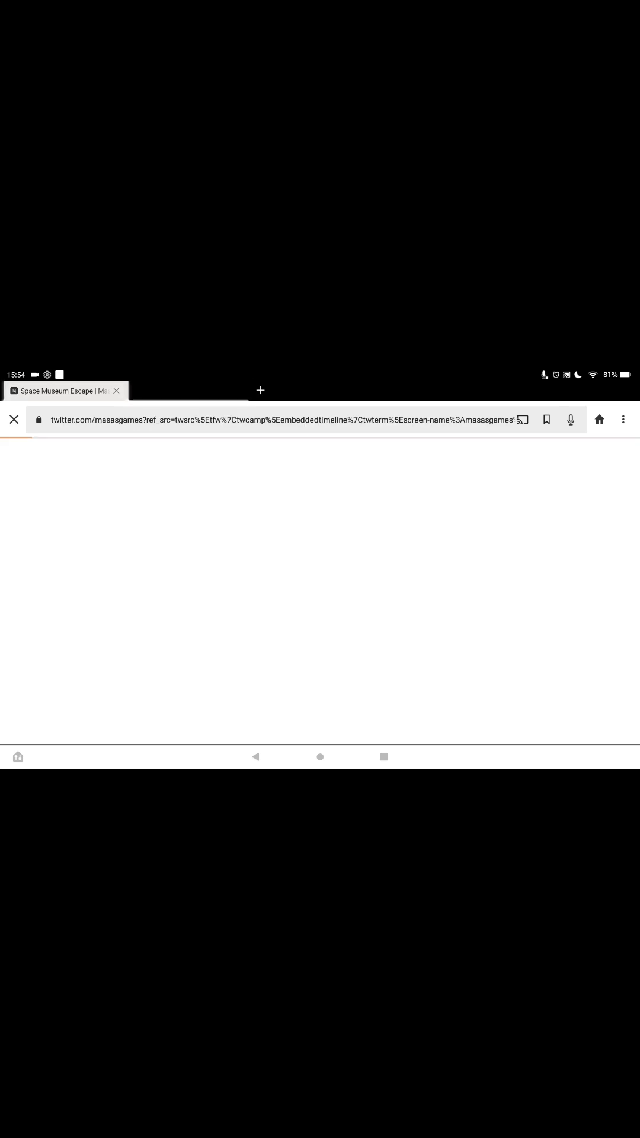
Step: Close the Twitter page to return to the red, yellow and white box panel
click(14, 419)
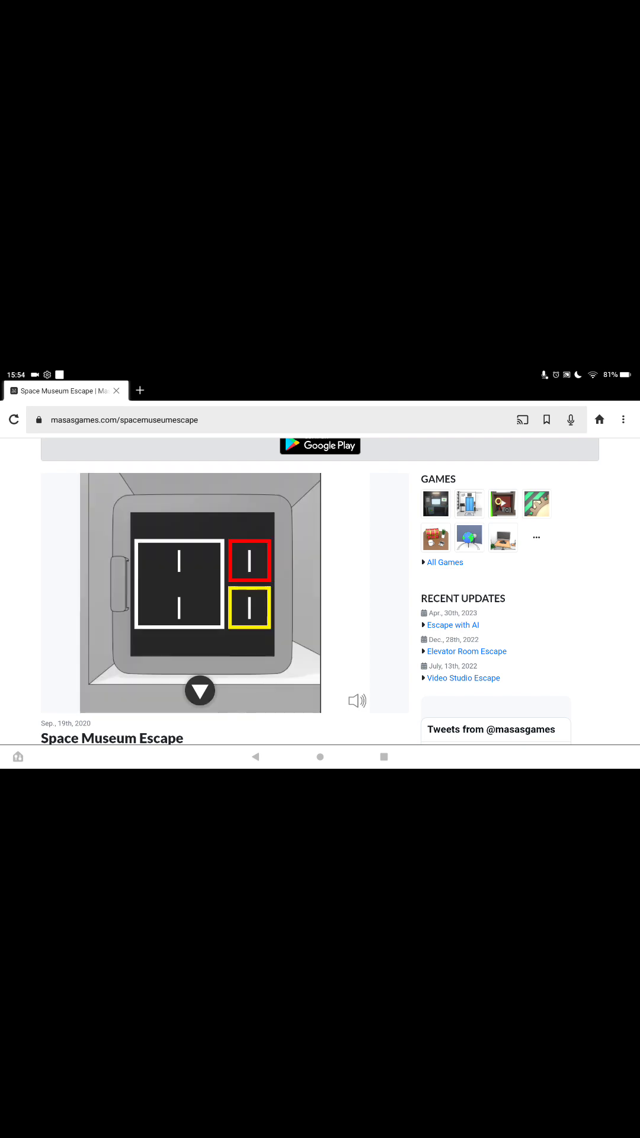
Step: Set the red box to IV, take the wrench, then collect the red button and binoculars
click(250, 560)
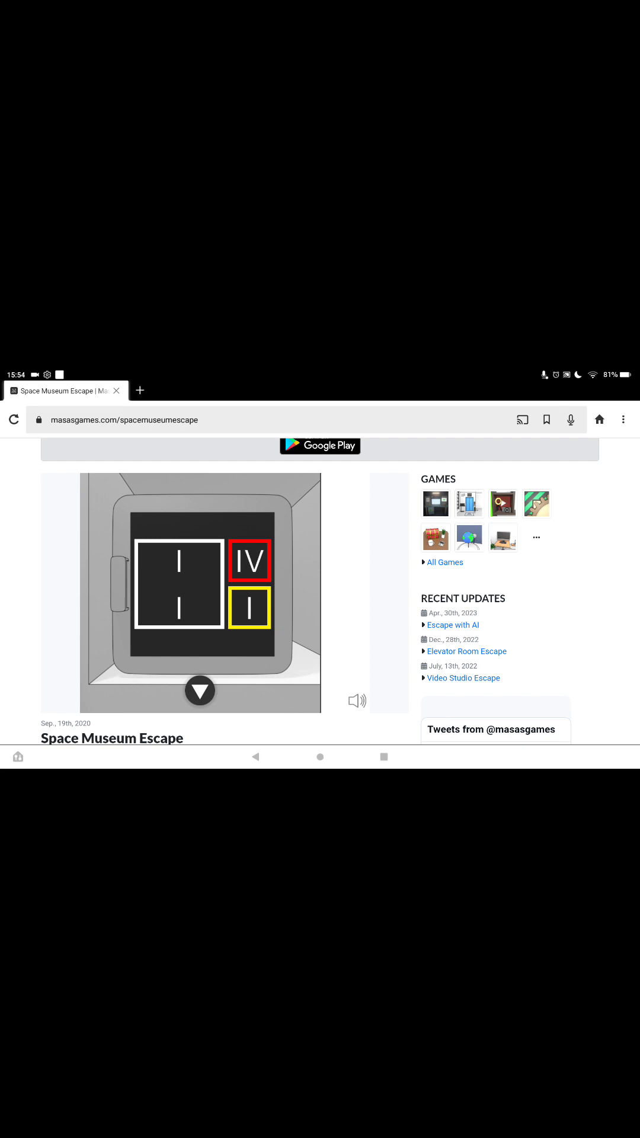
click(249, 608)
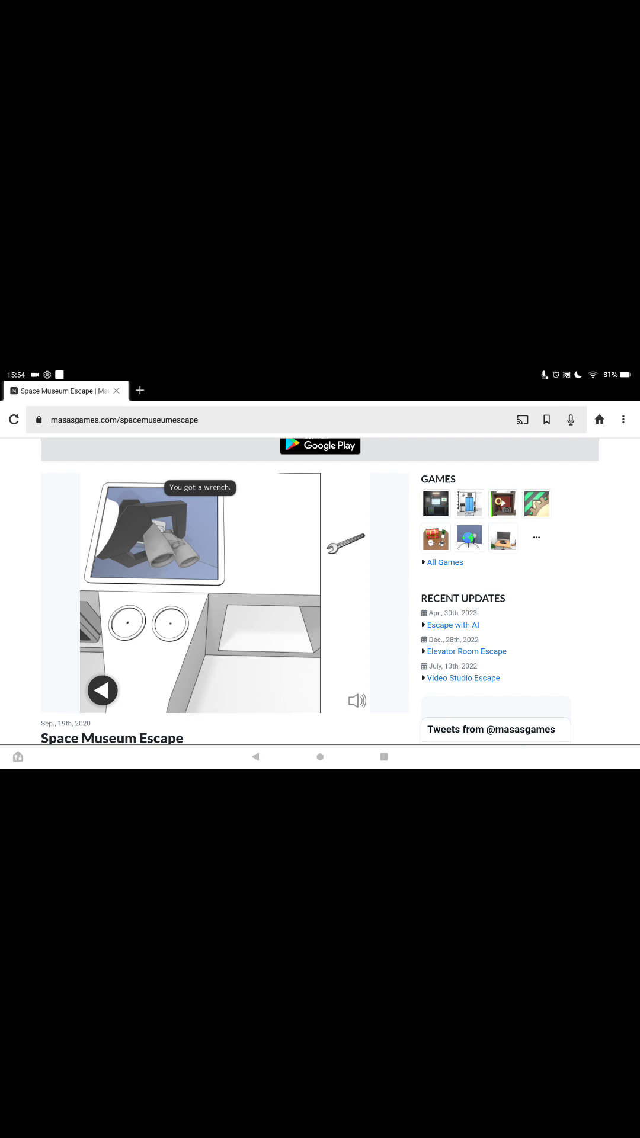
click(102, 689)
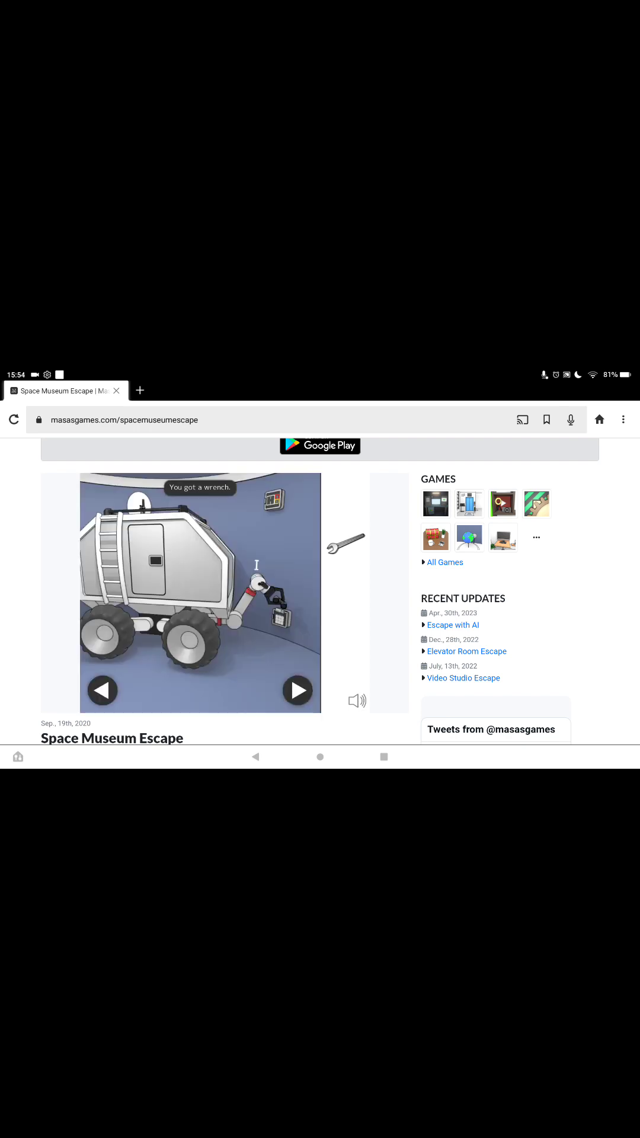
click(297, 689)
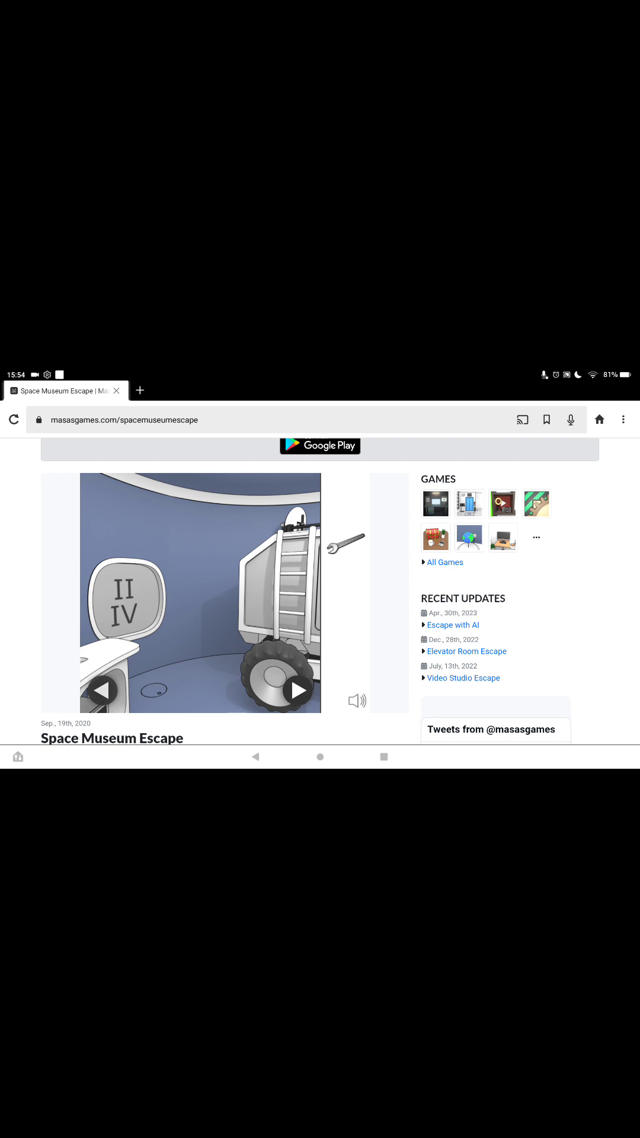
click(298, 690)
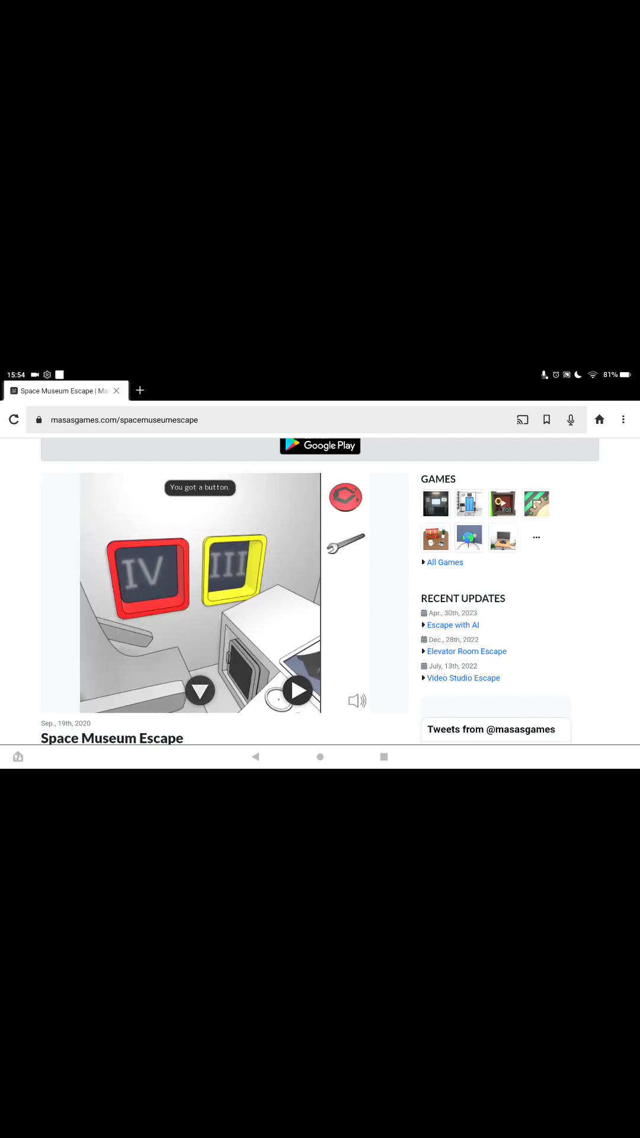
click(297, 691)
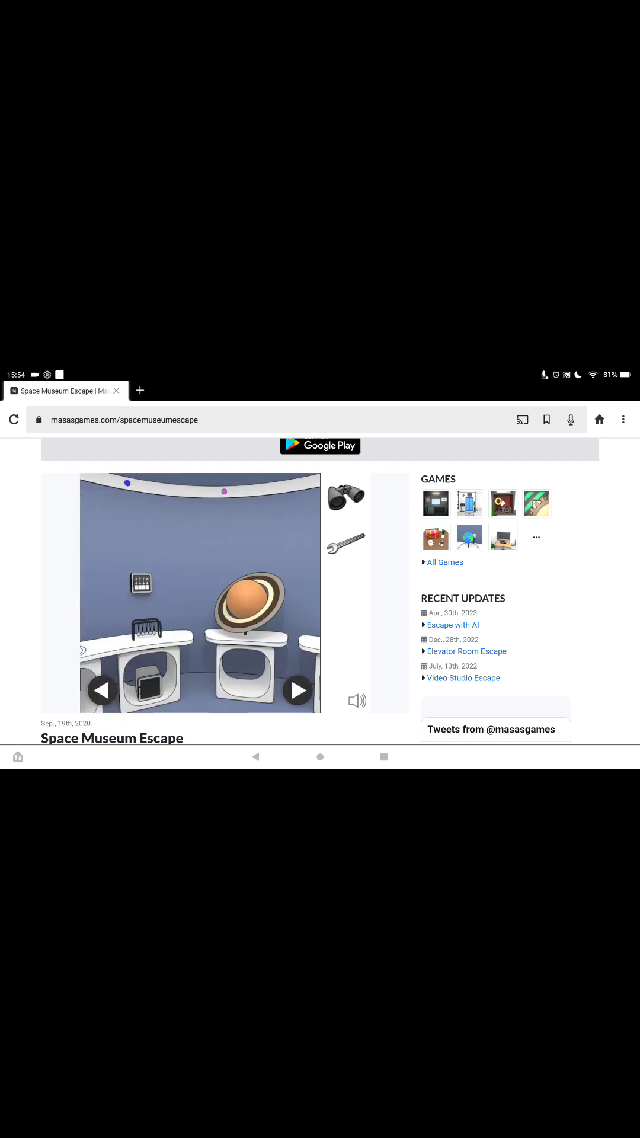
Step: Use the binoculars at the exit-sign wall and open the keypad panel showing 5286
click(298, 690)
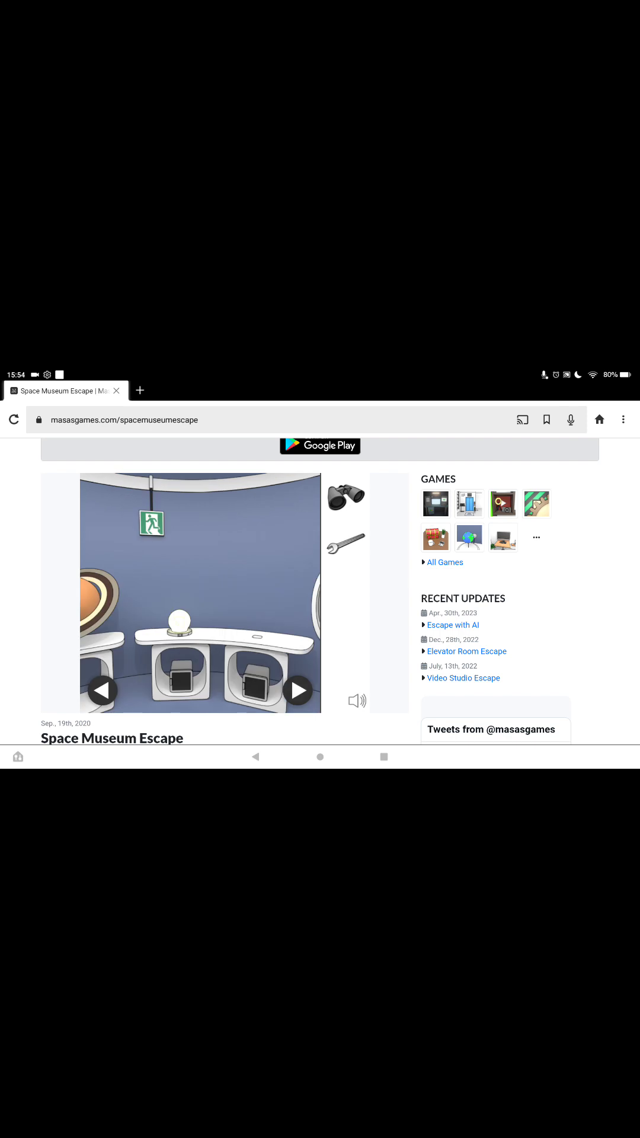
click(345, 496)
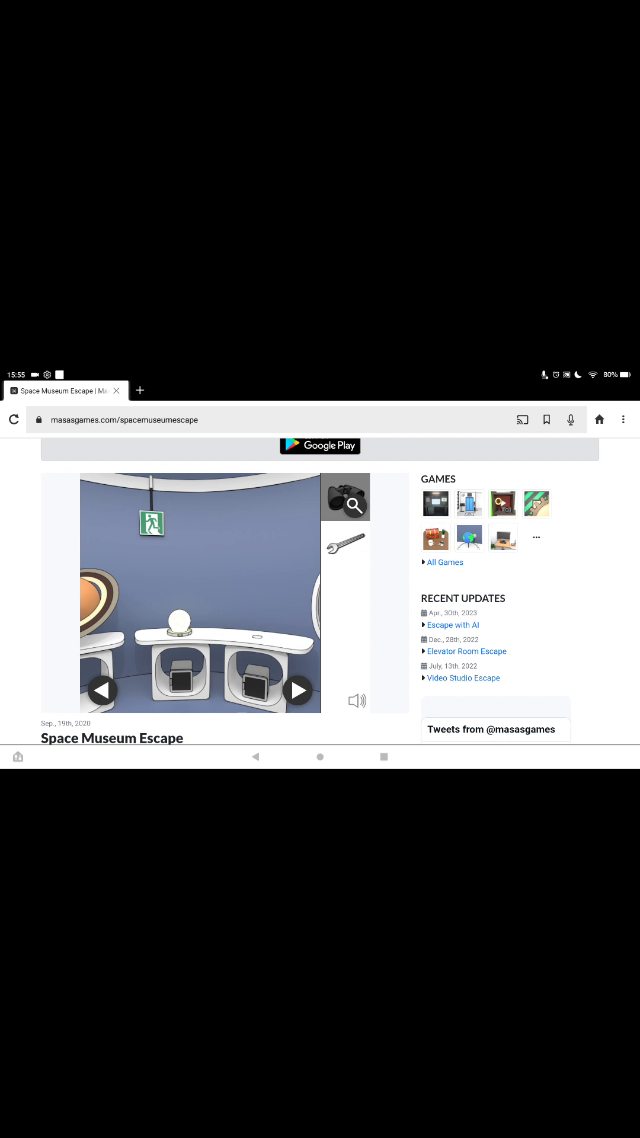
click(298, 690)
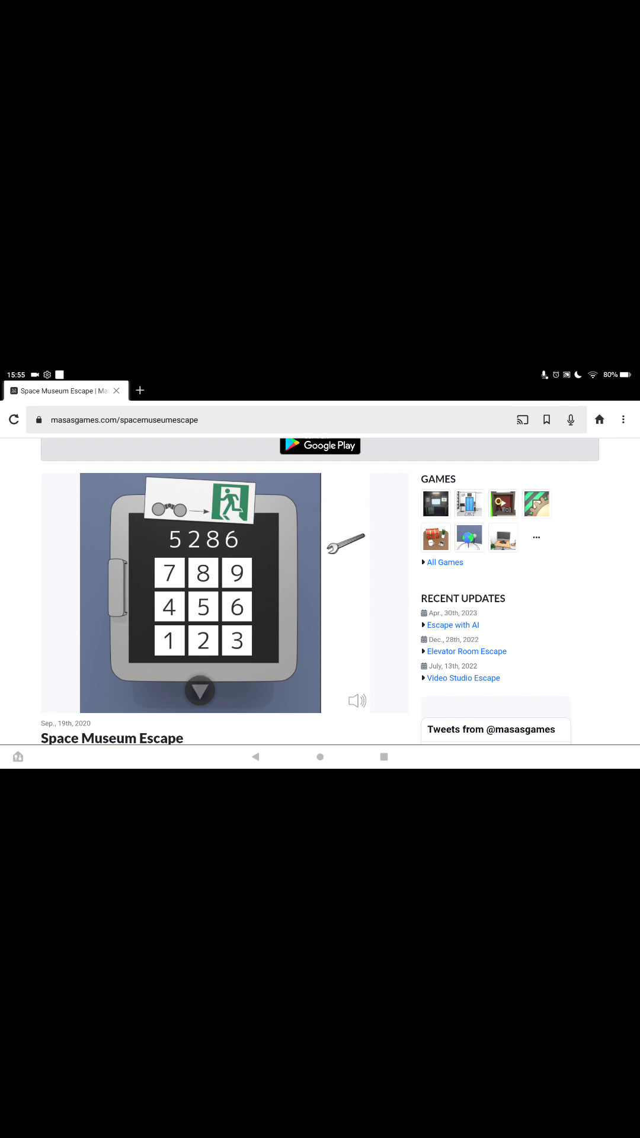
Step: Enter the keypad code and examine the blue, green and yellow colour grid panel
click(200, 690)
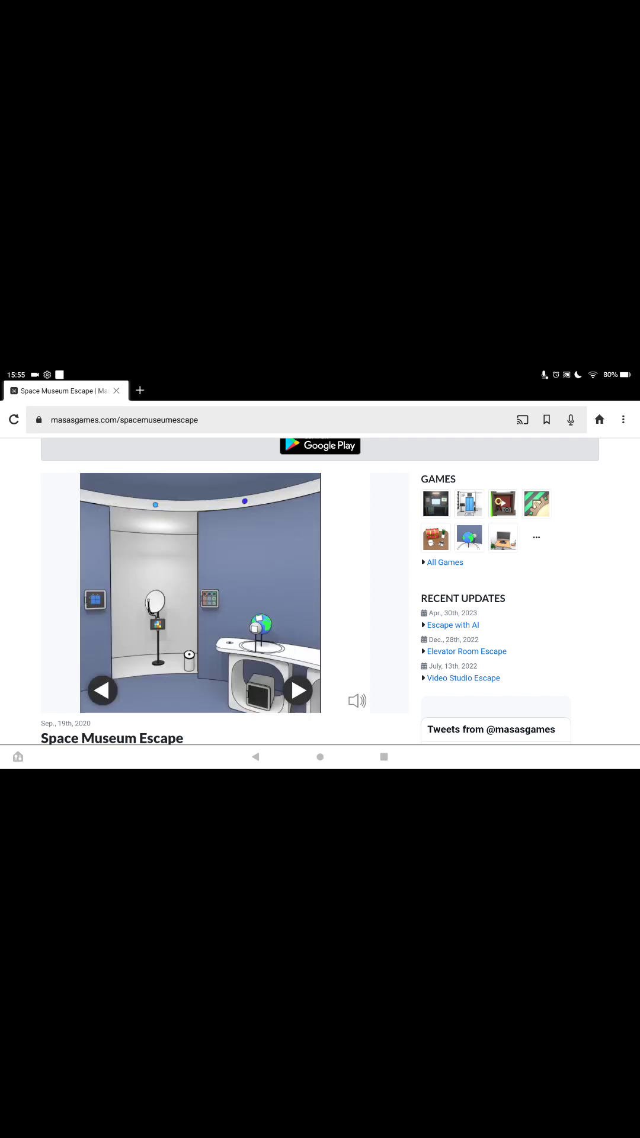
click(155, 605)
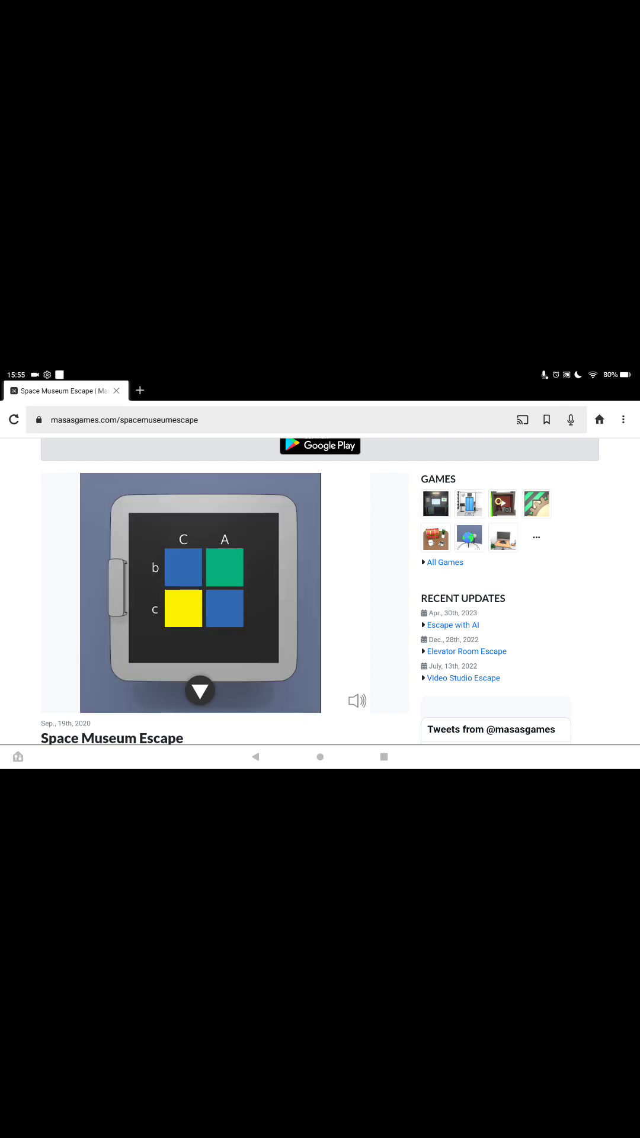
Step: Return to the room, take the left wall panel's button, and open the tablet compartment
click(225, 566)
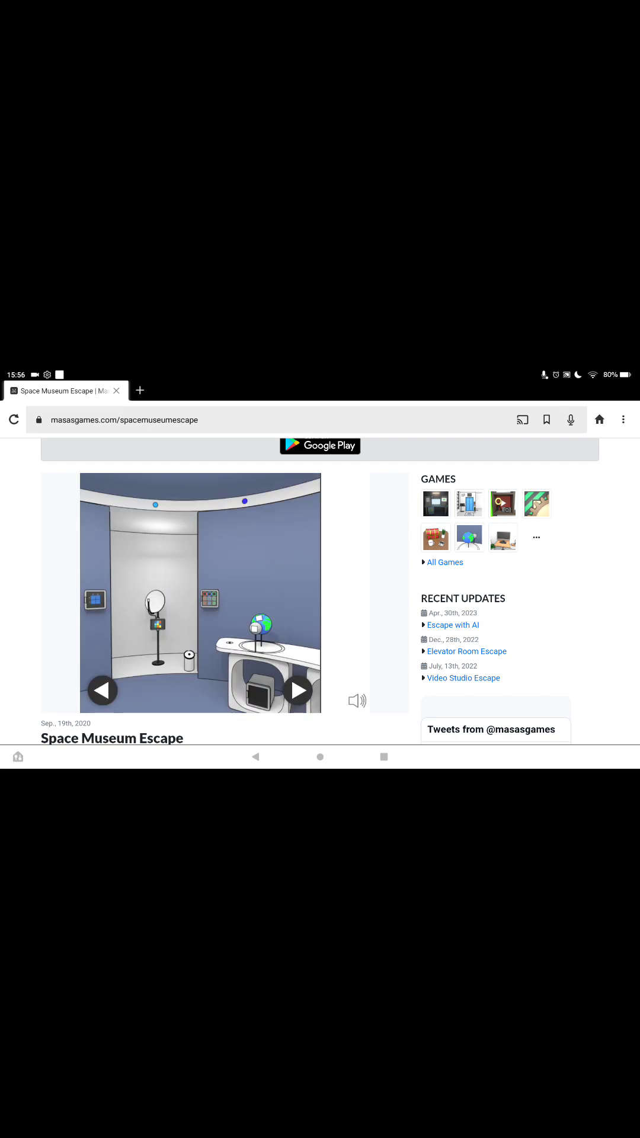
click(156, 624)
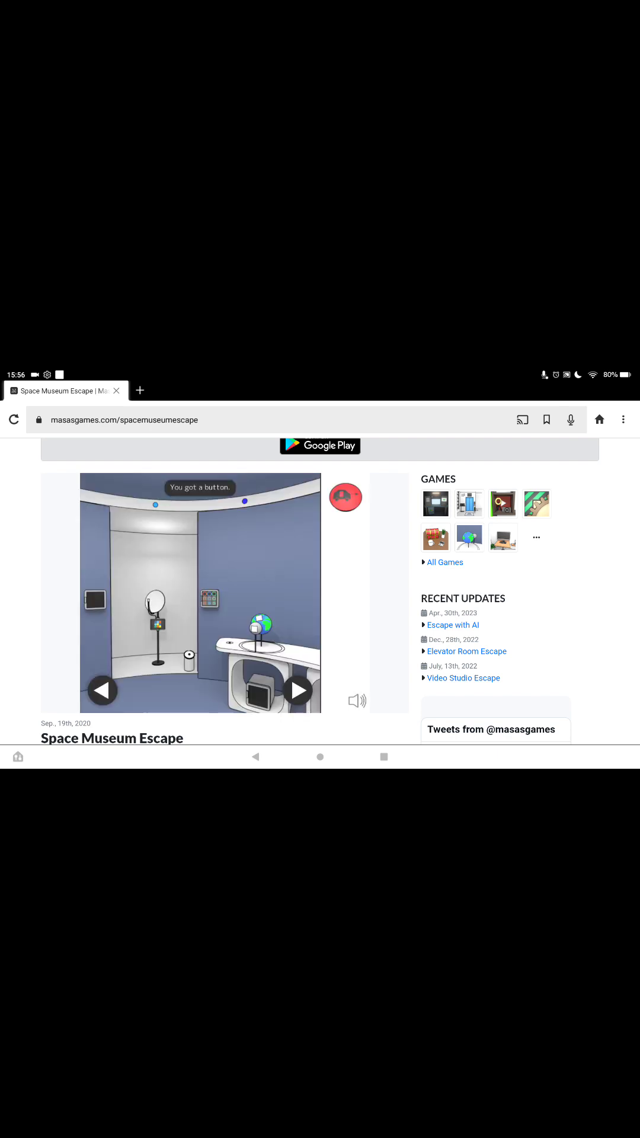
click(298, 690)
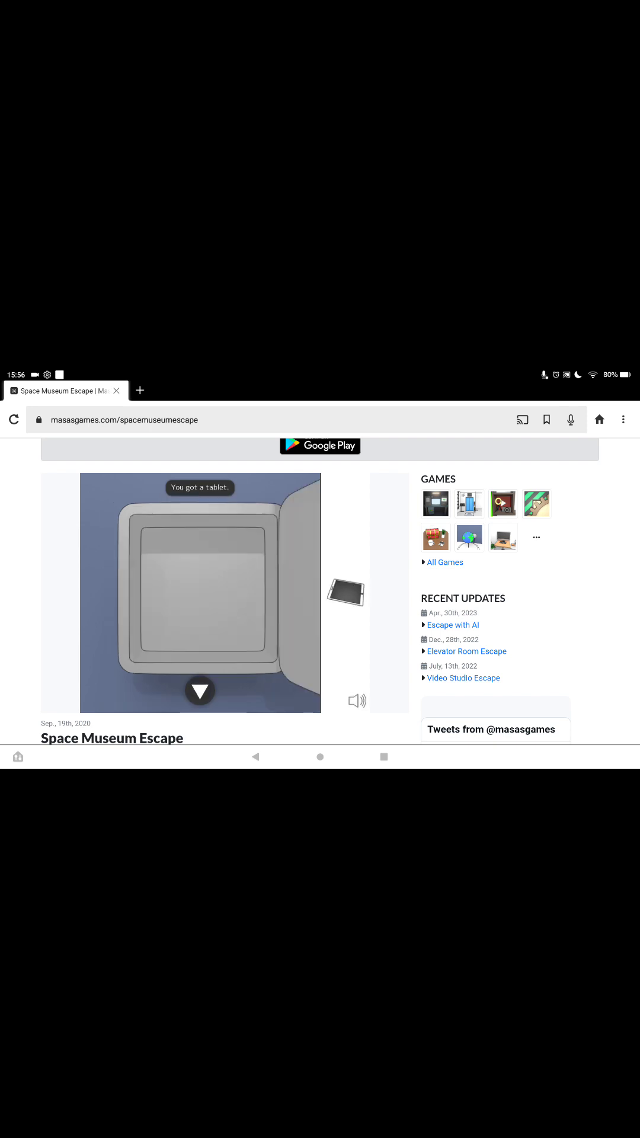
Step: Inspect the tablet's coloured dots and locked video, then close it and face the rover
click(199, 691)
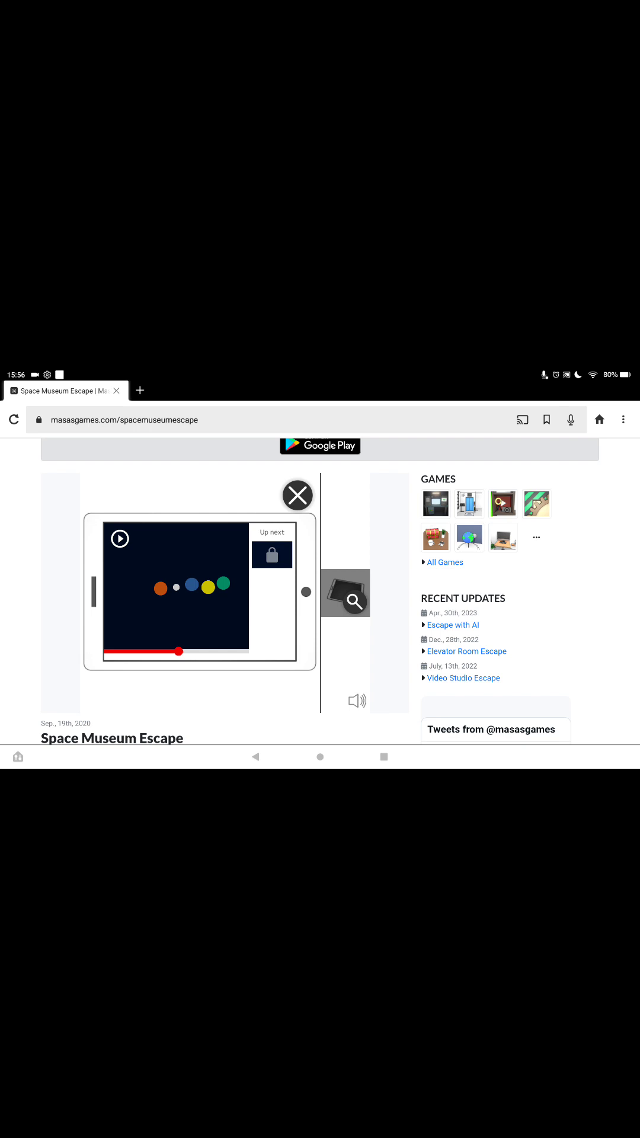
click(297, 496)
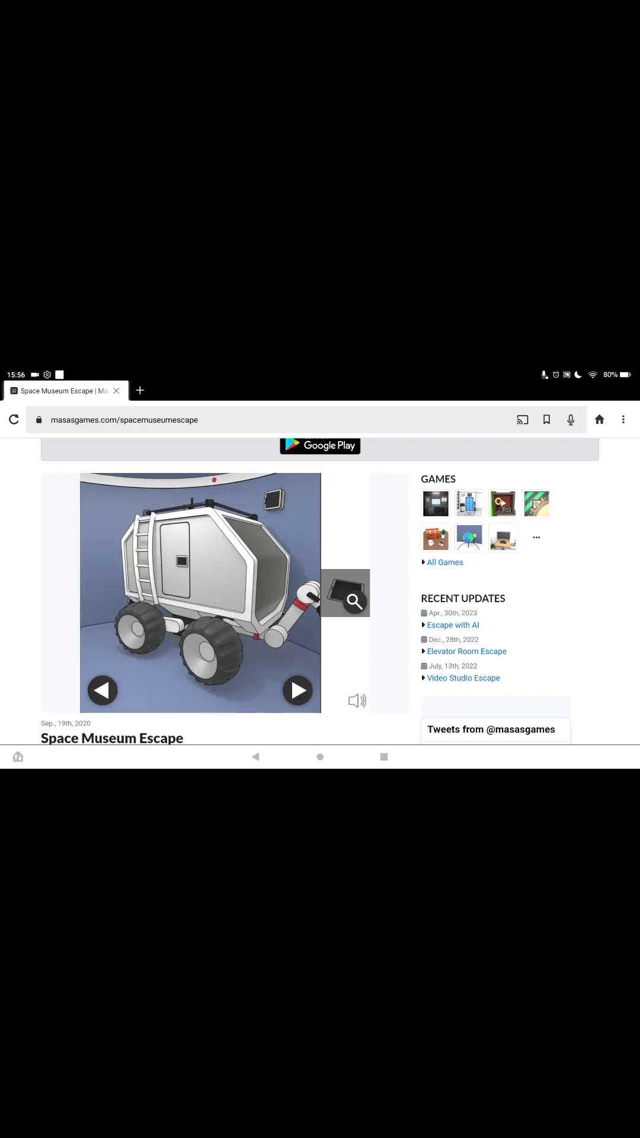
click(298, 689)
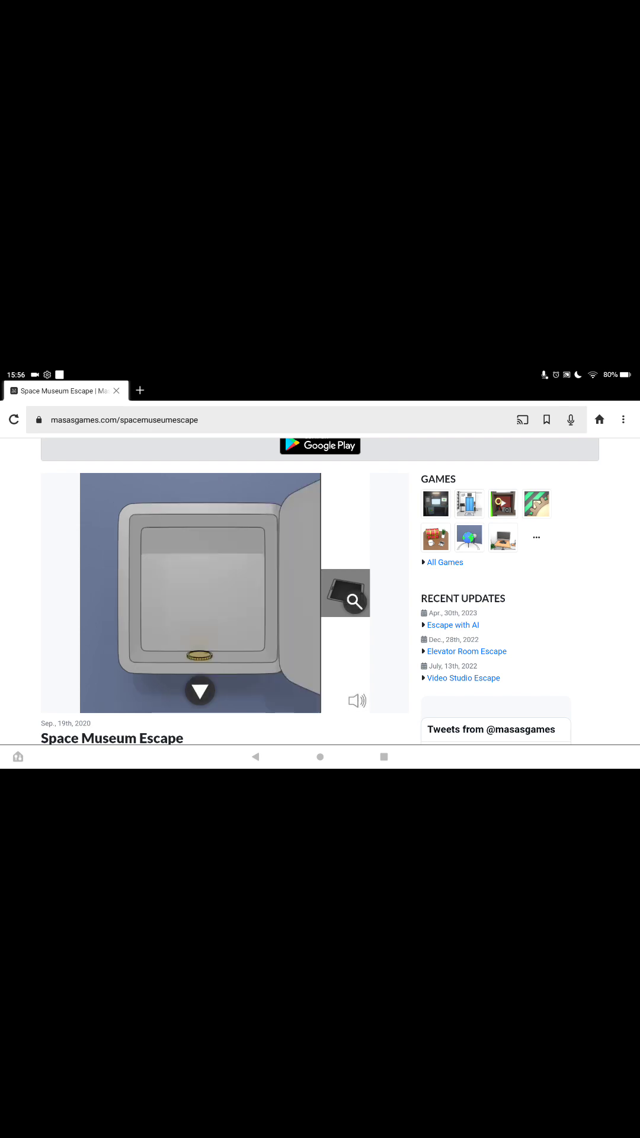
Step: Pick up the coin from the tray and check the outline marked under the projector
click(200, 656)
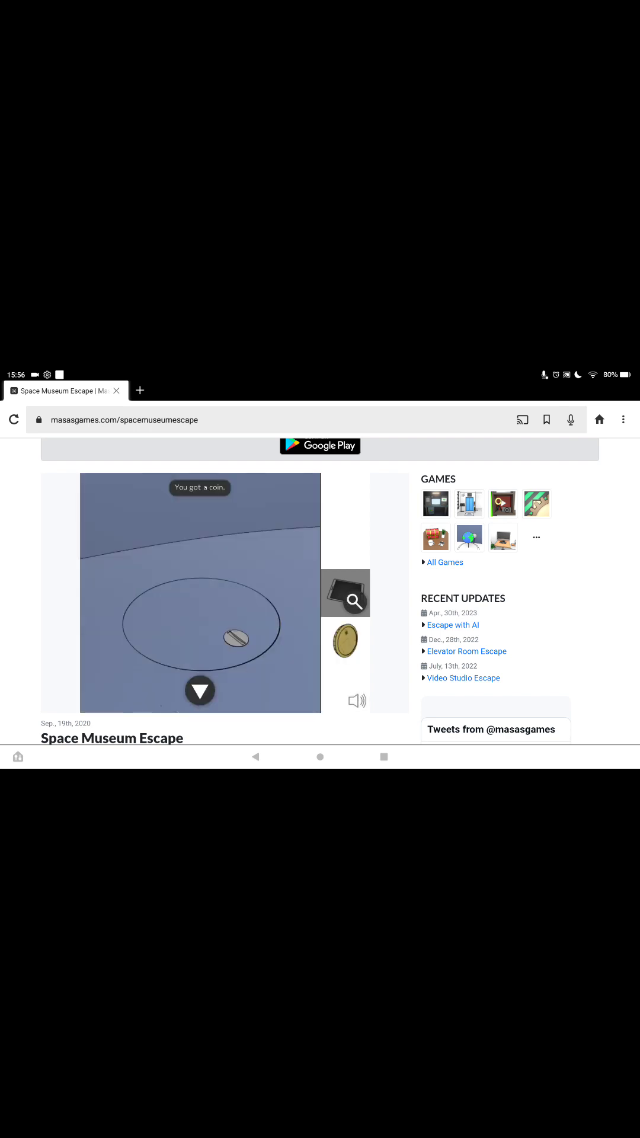
click(236, 638)
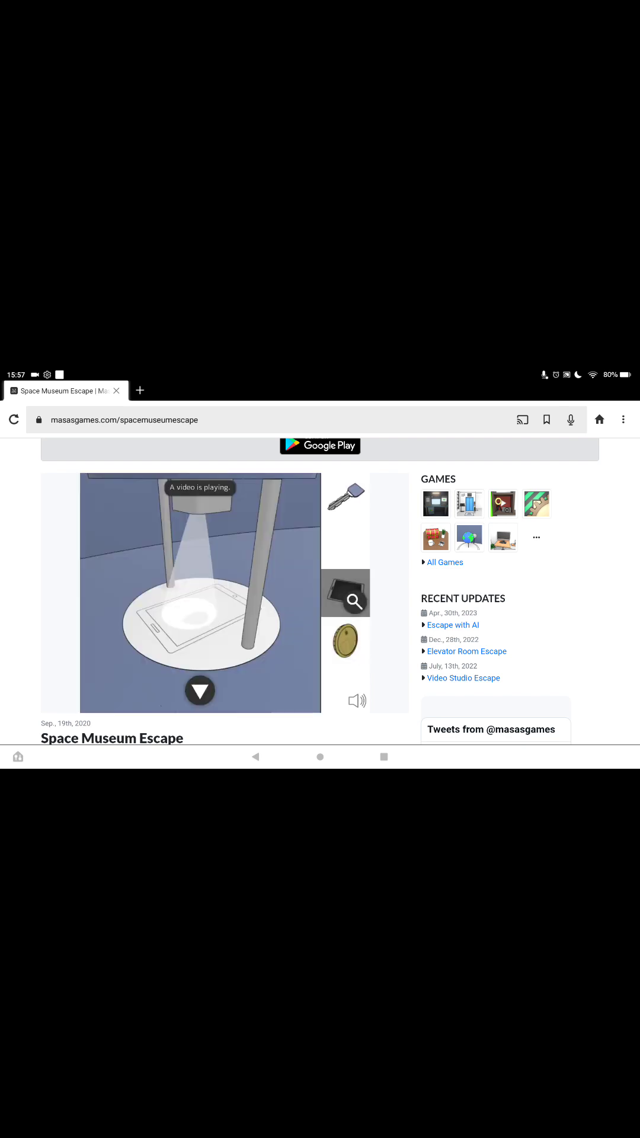
click(198, 613)
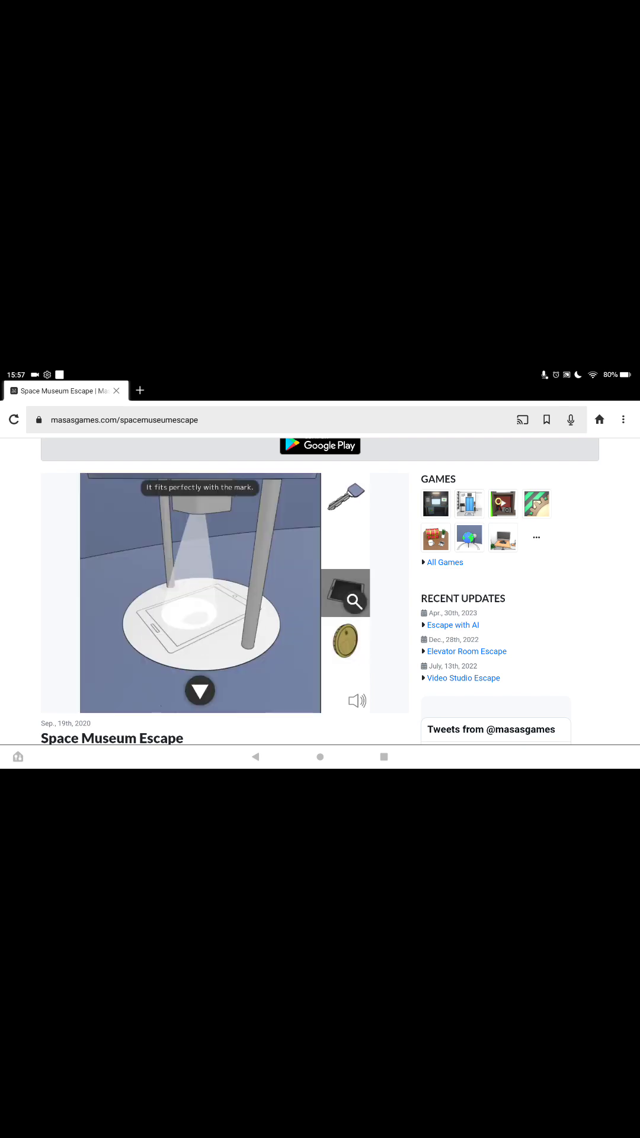
click(200, 690)
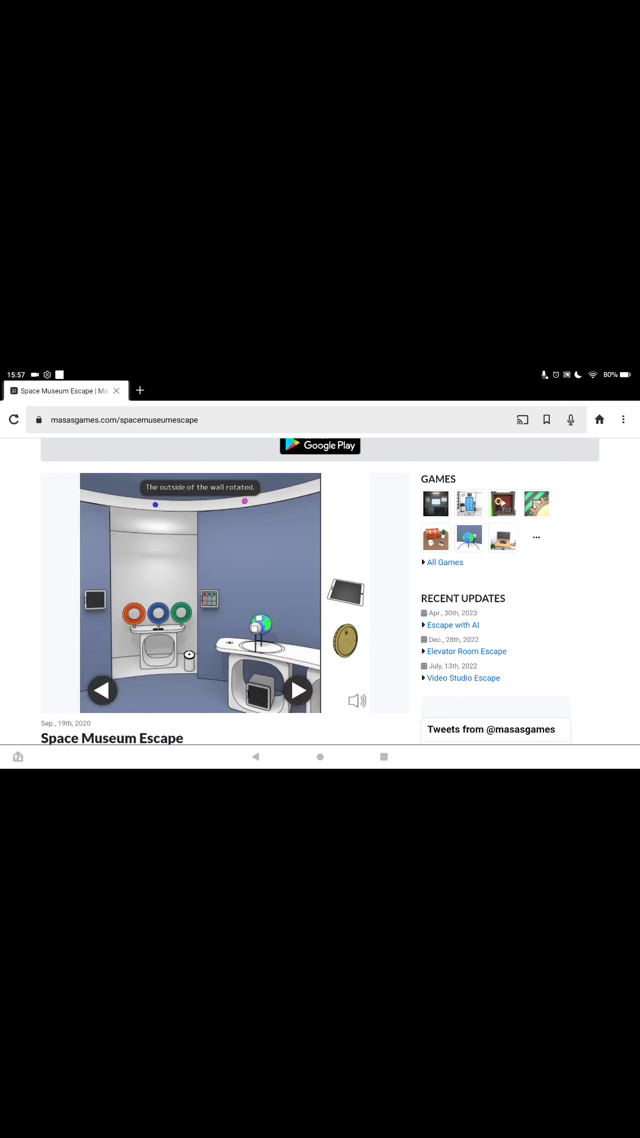
Step: Read the paper's shadow over the lamp and change the top panel letter from T to W
click(297, 691)
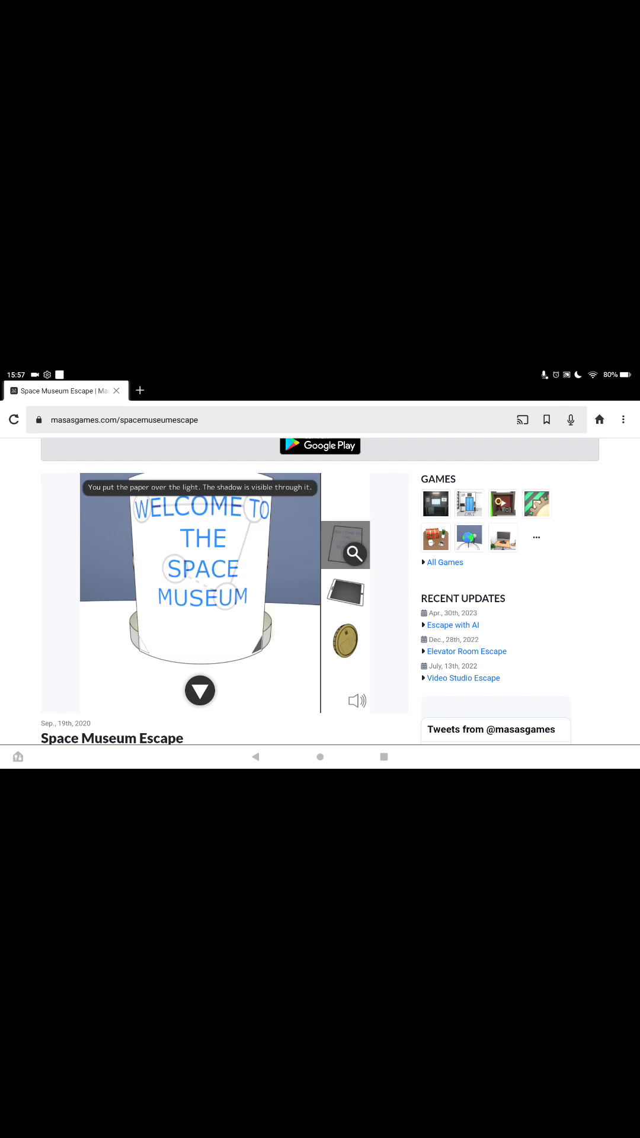
click(201, 690)
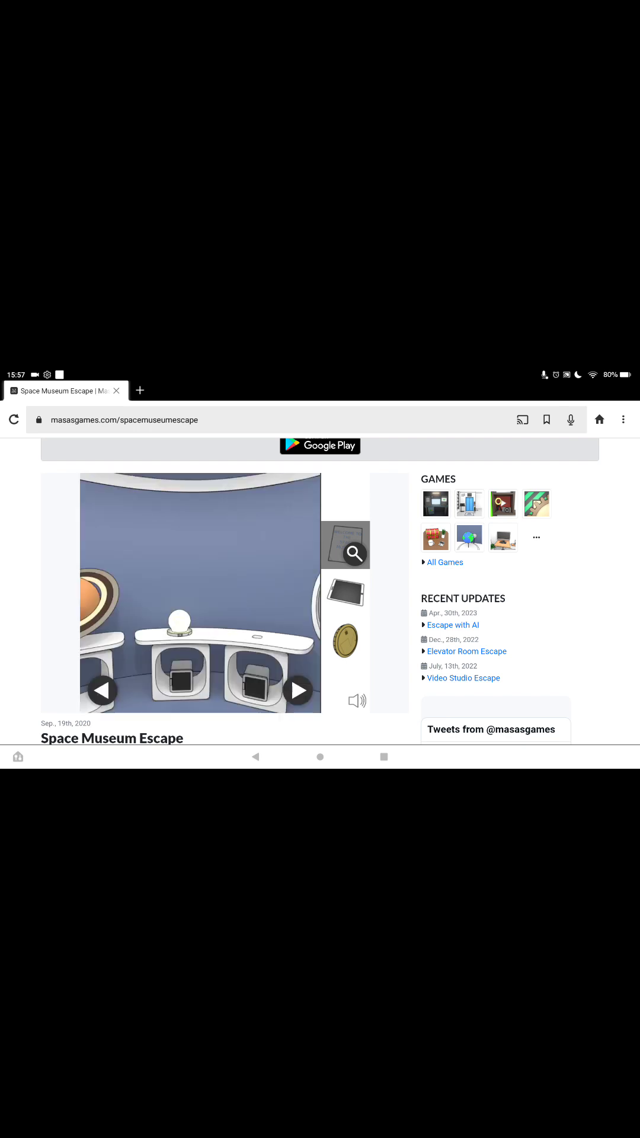
click(297, 691)
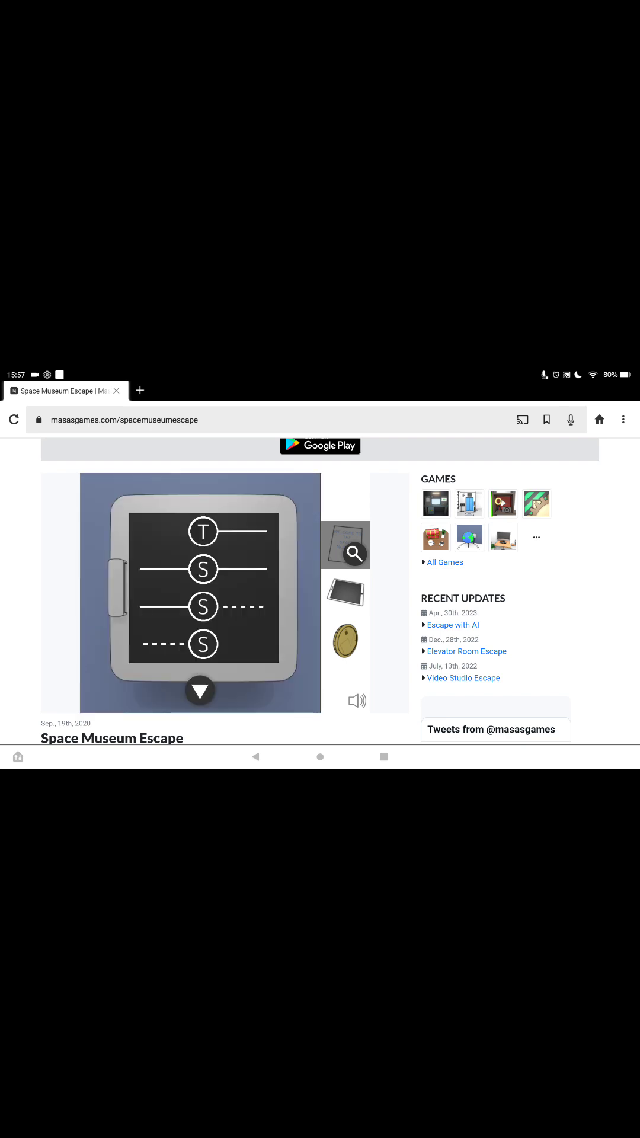
click(203, 532)
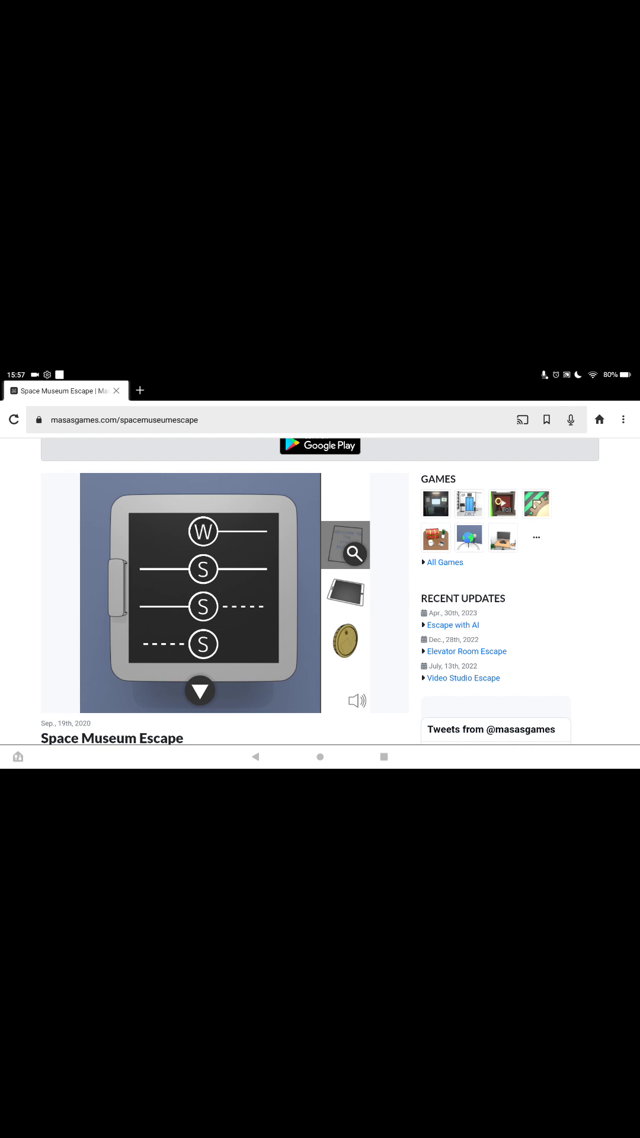
click(200, 691)
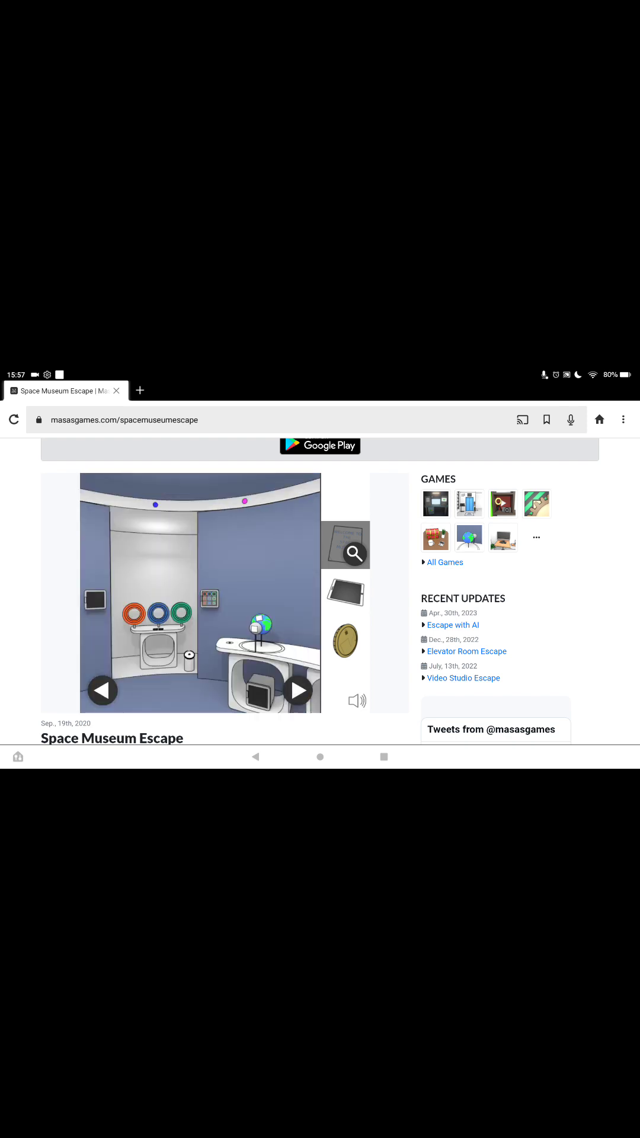
Step: Hold the paper over the lamp again and take the switch part from the rover
click(298, 689)
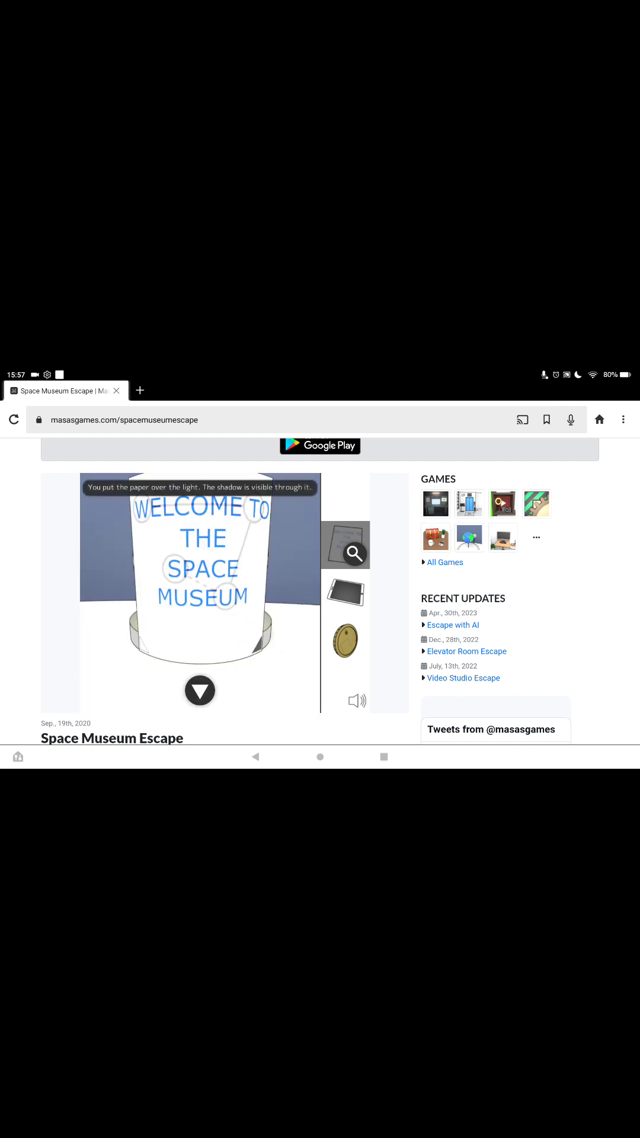
click(200, 690)
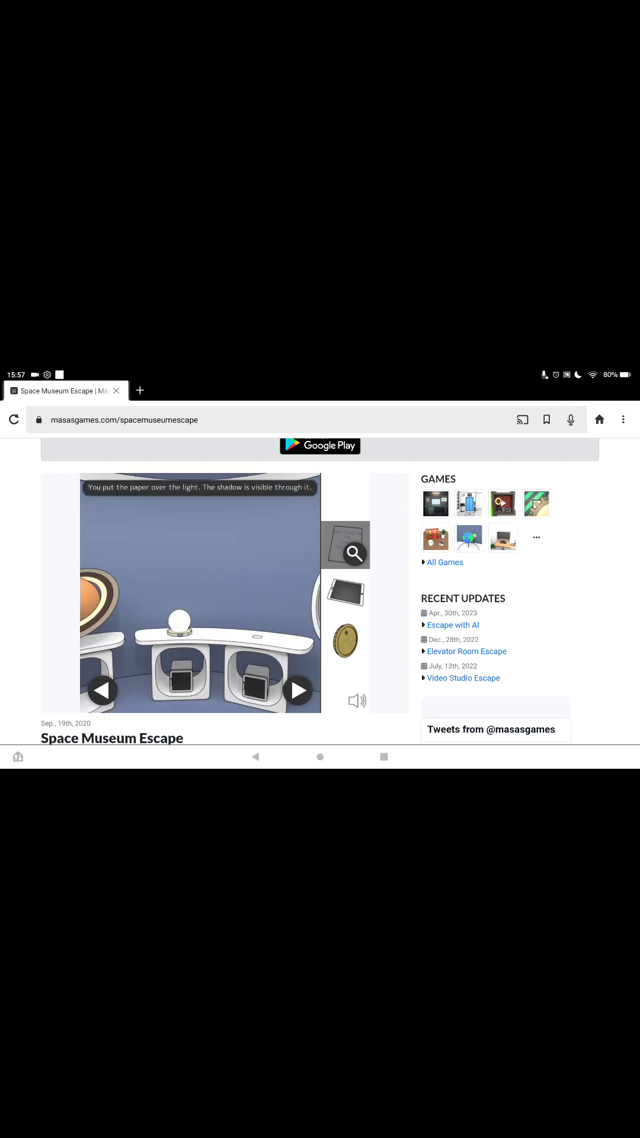
click(299, 690)
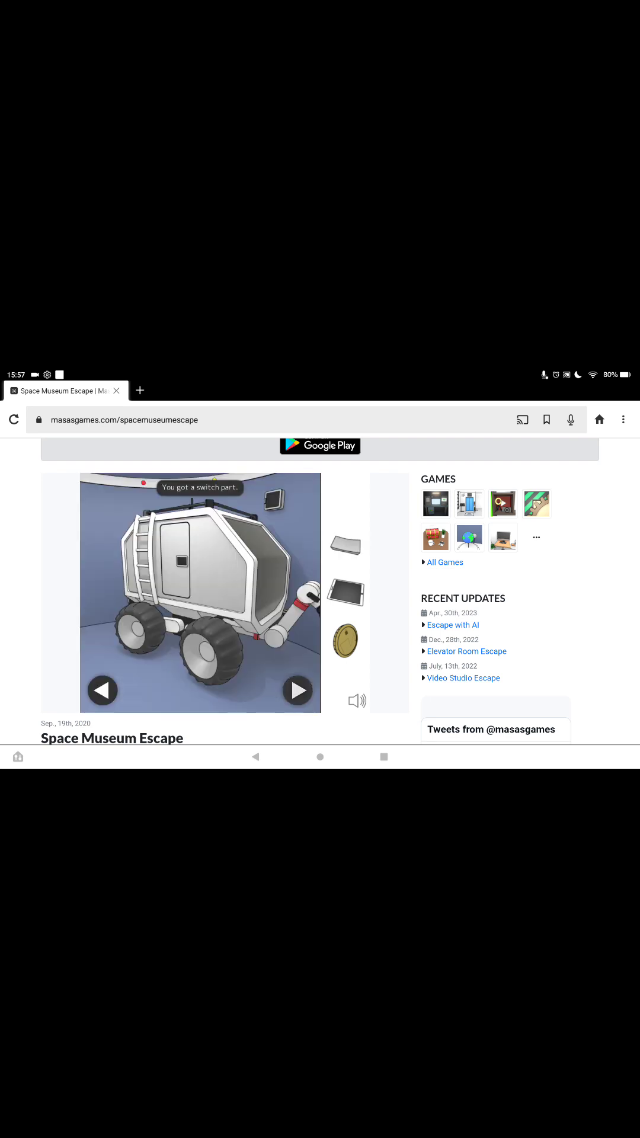
Step: Unlock the tablet's next video with the switch part and move to the projector table
click(298, 690)
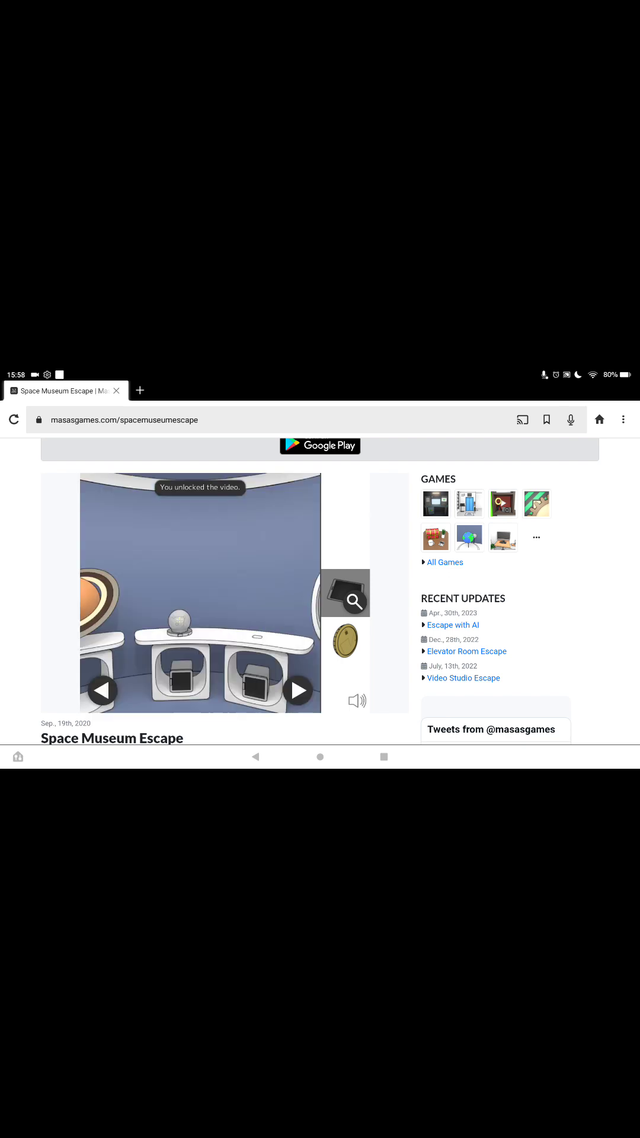
click(297, 690)
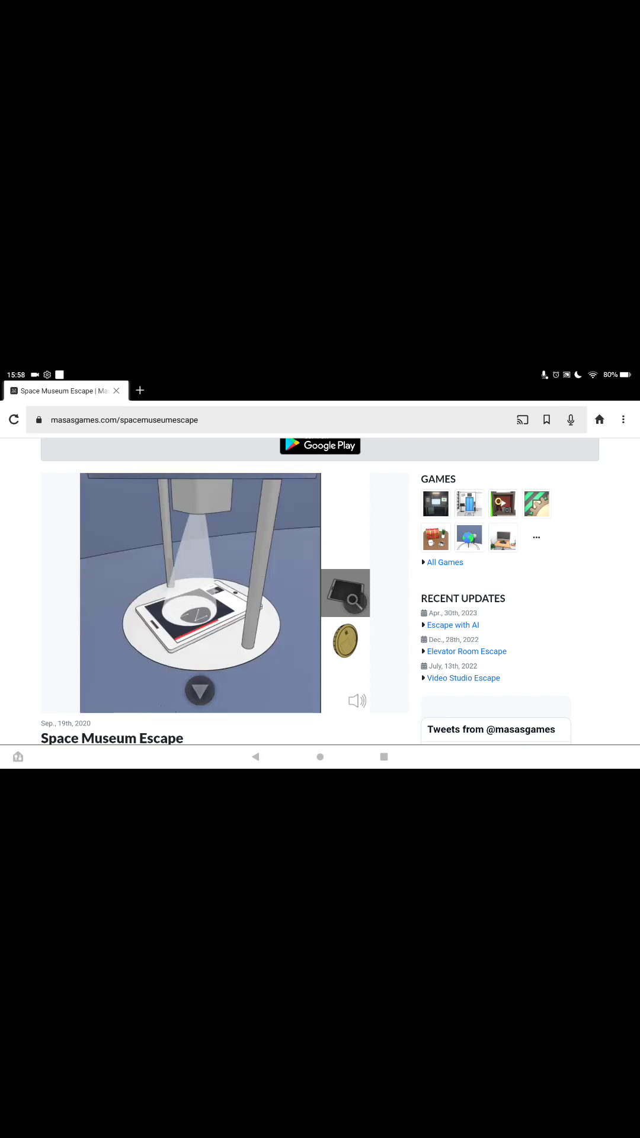
Step: Place the tablet under the projector and play the video to reveal the line shapes
click(200, 608)
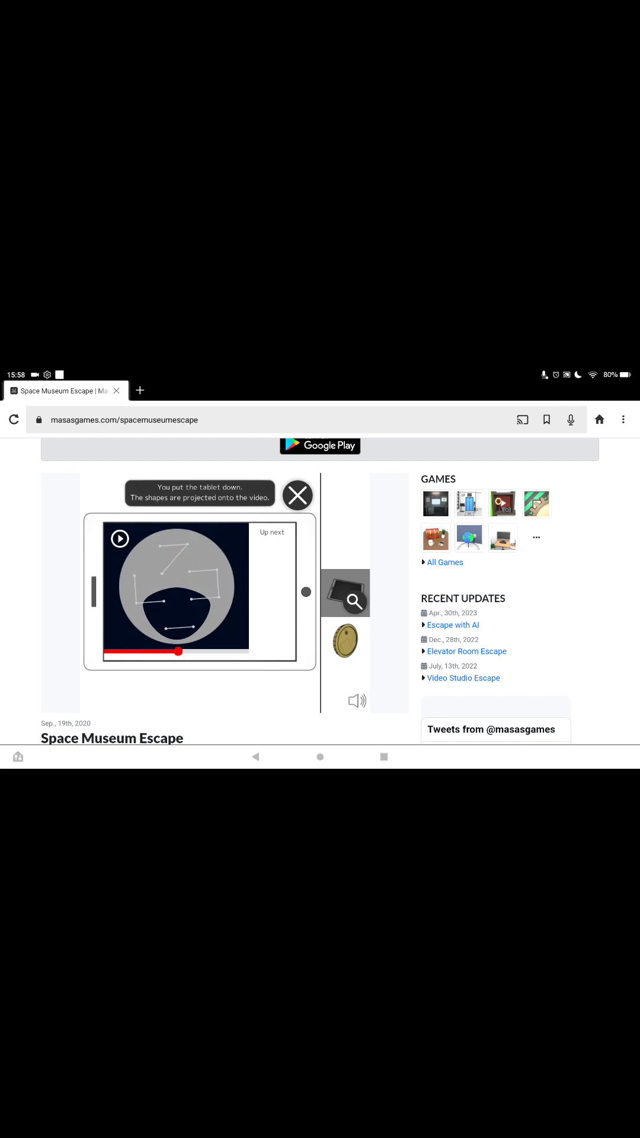
click(297, 496)
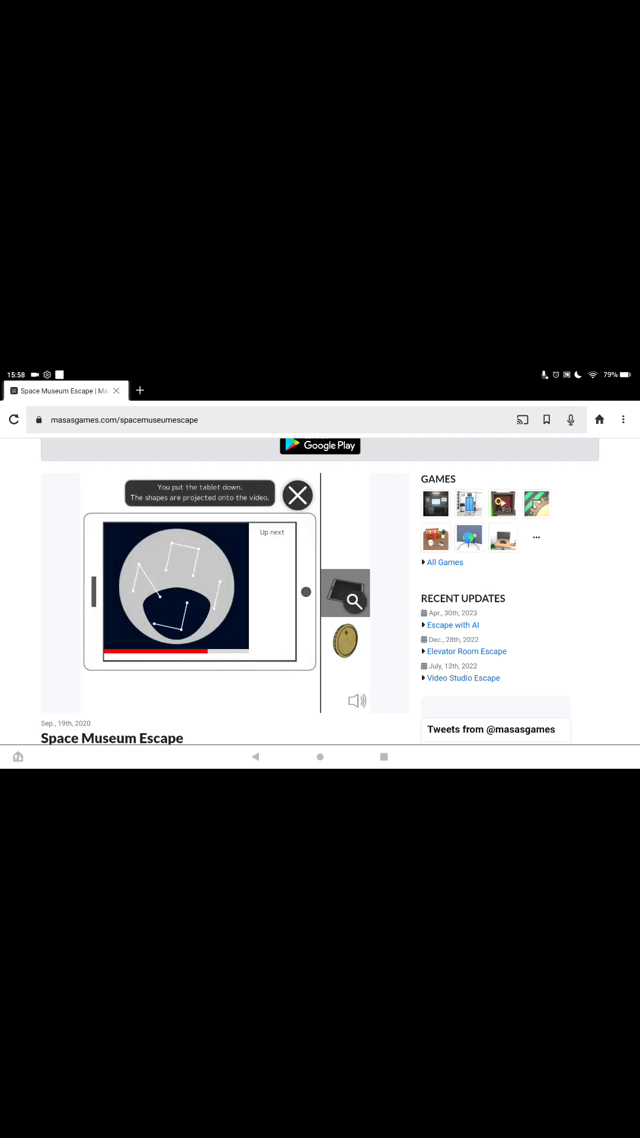
click(175, 587)
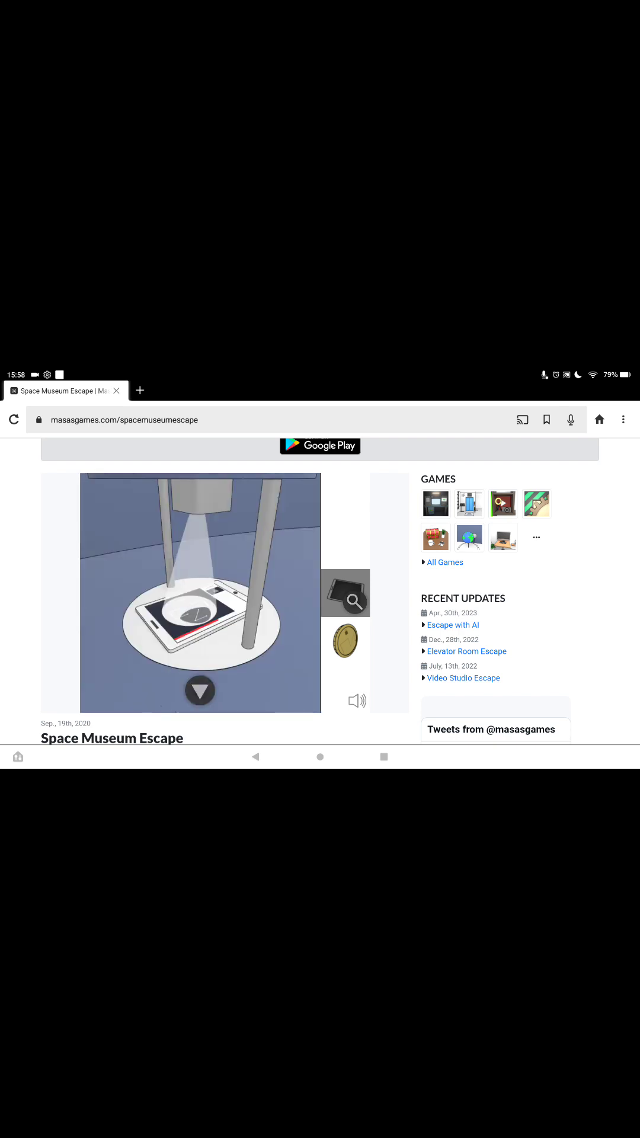
click(201, 615)
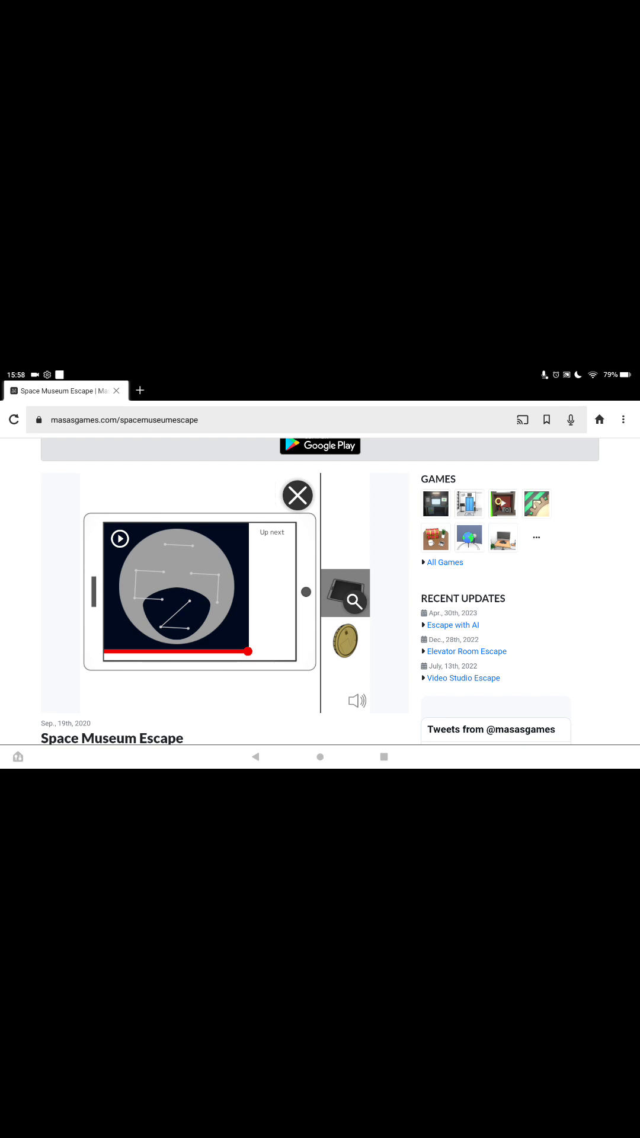
click(297, 495)
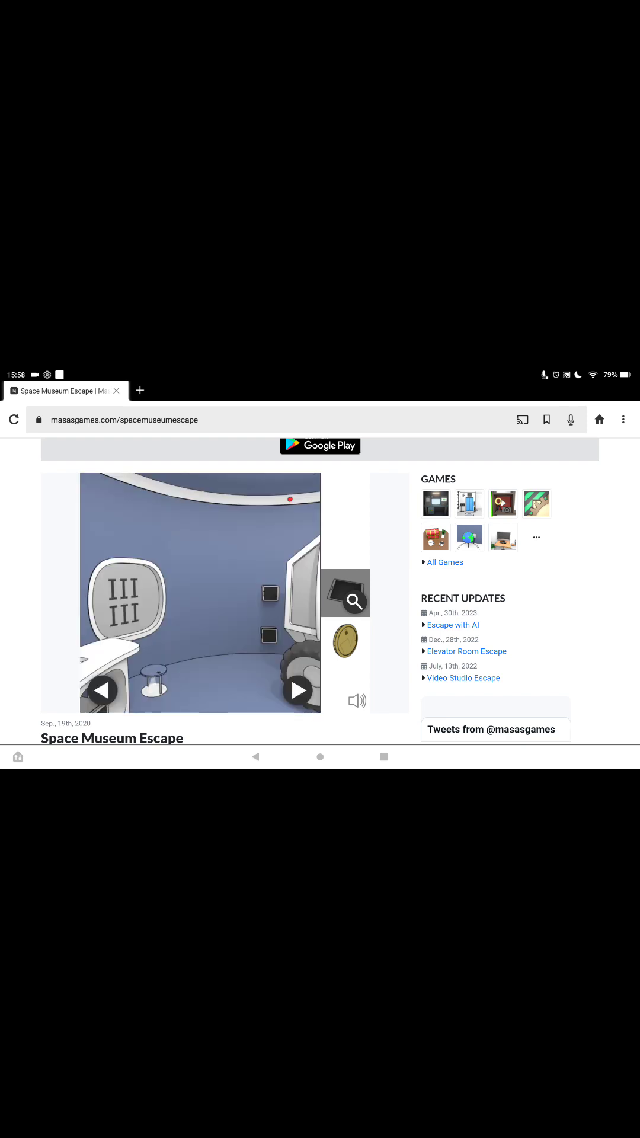
Step: Study the four-shape panel, rotate the middle blue ring, and cut the cradle threads
click(298, 690)
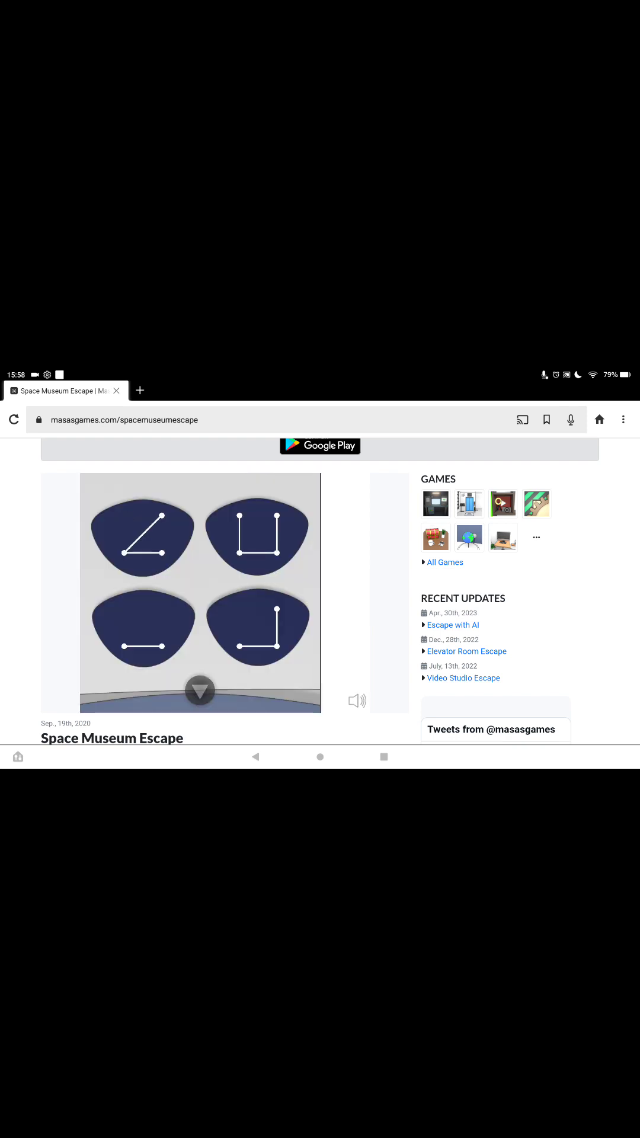
click(199, 690)
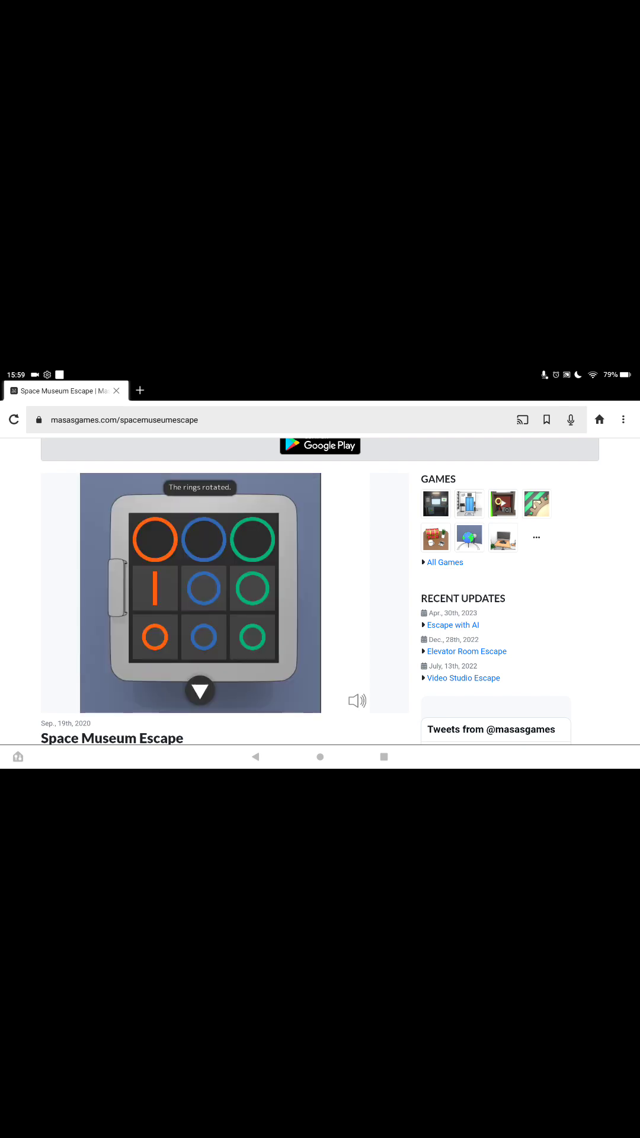
click(200, 690)
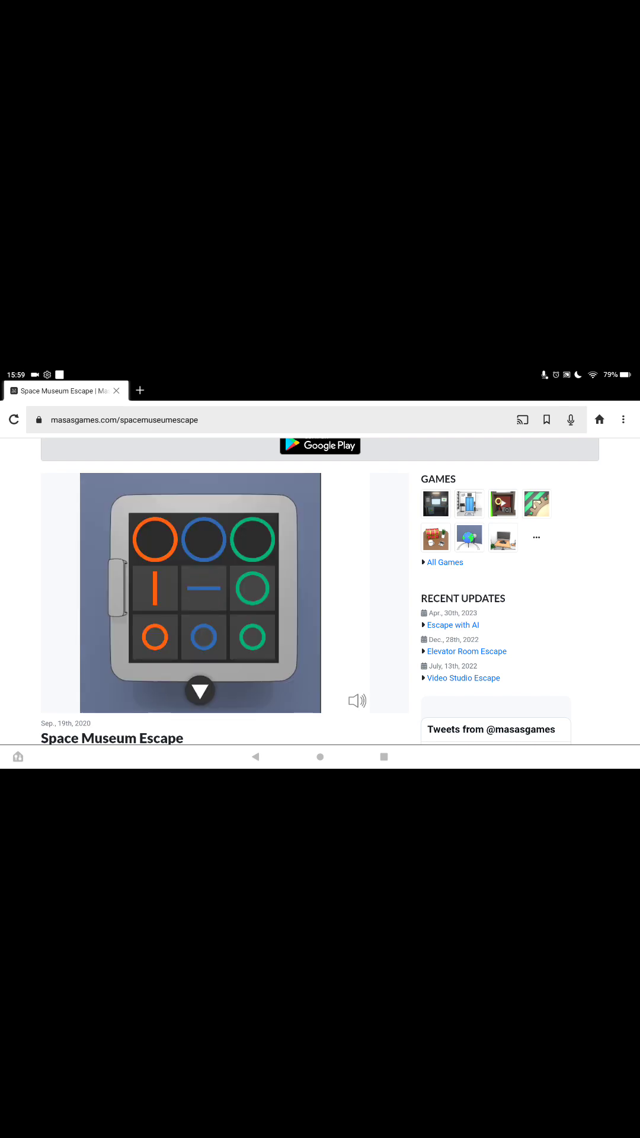
click(199, 690)
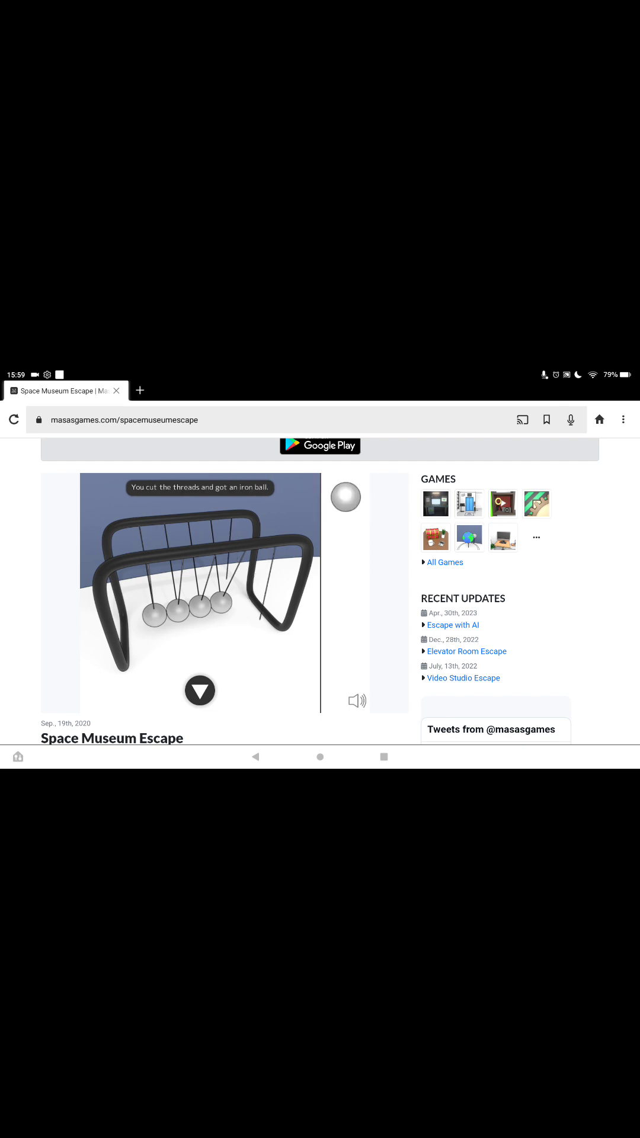
Step: Check the XYZW panel reading 1111, then zoom into the numbered disk with levers
click(200, 690)
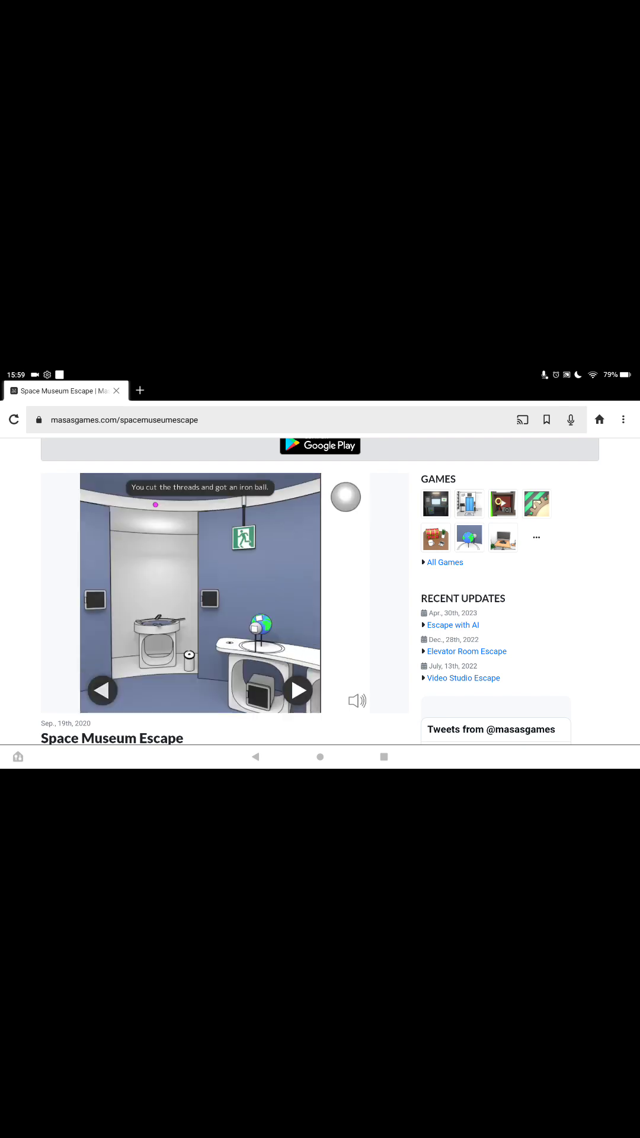
click(298, 690)
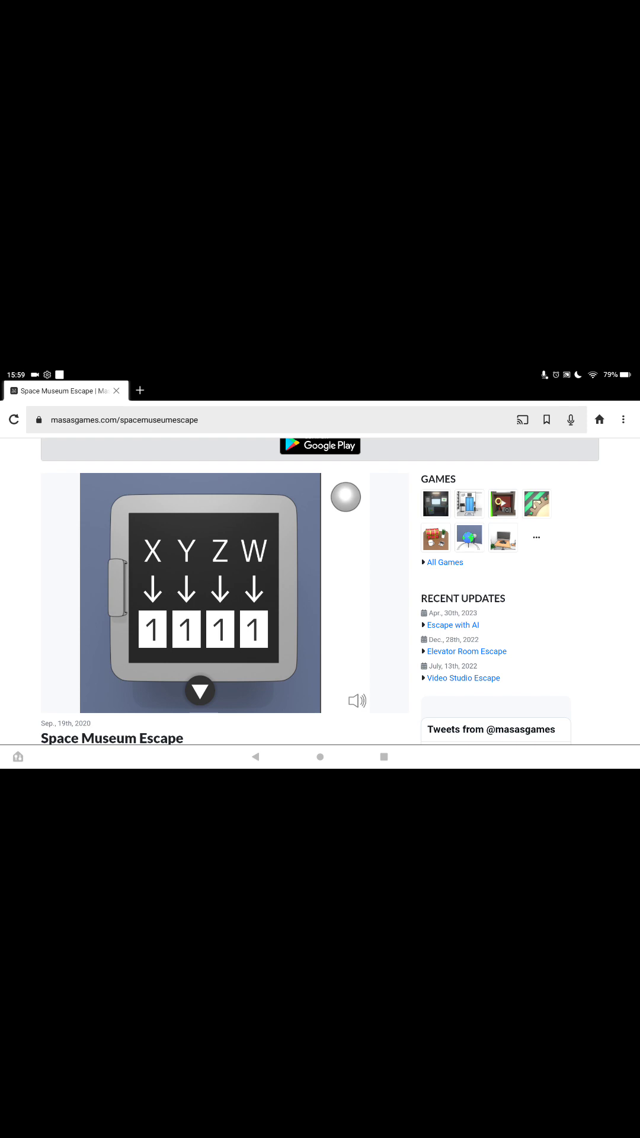
click(200, 690)
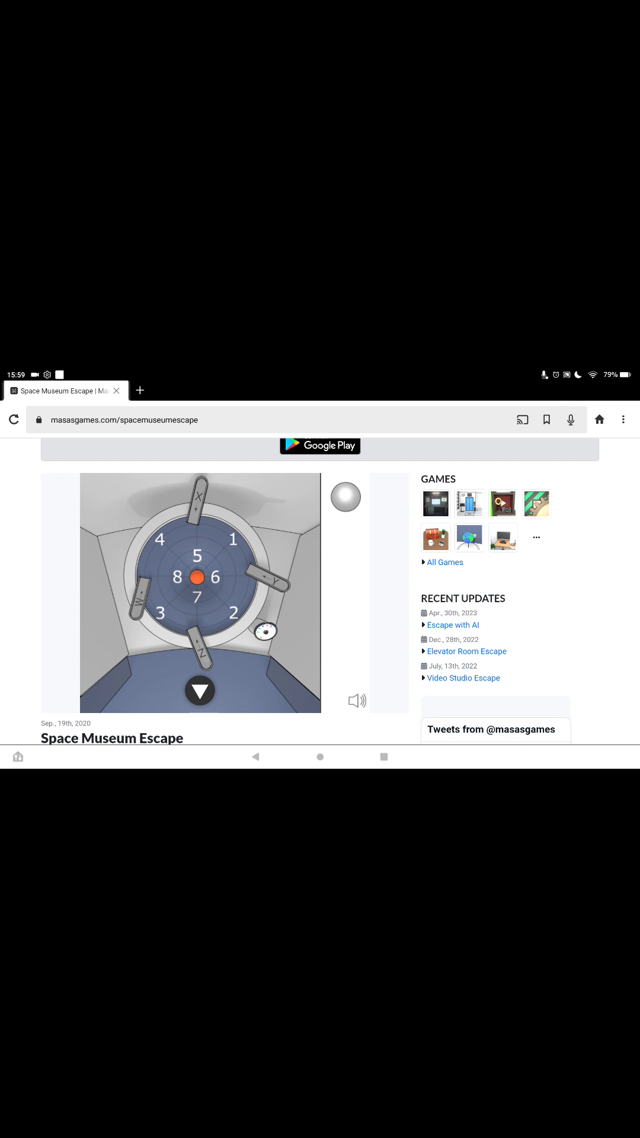
Step: Set the X digit to 8 and roll the iron ball so it stops near 2
click(201, 507)
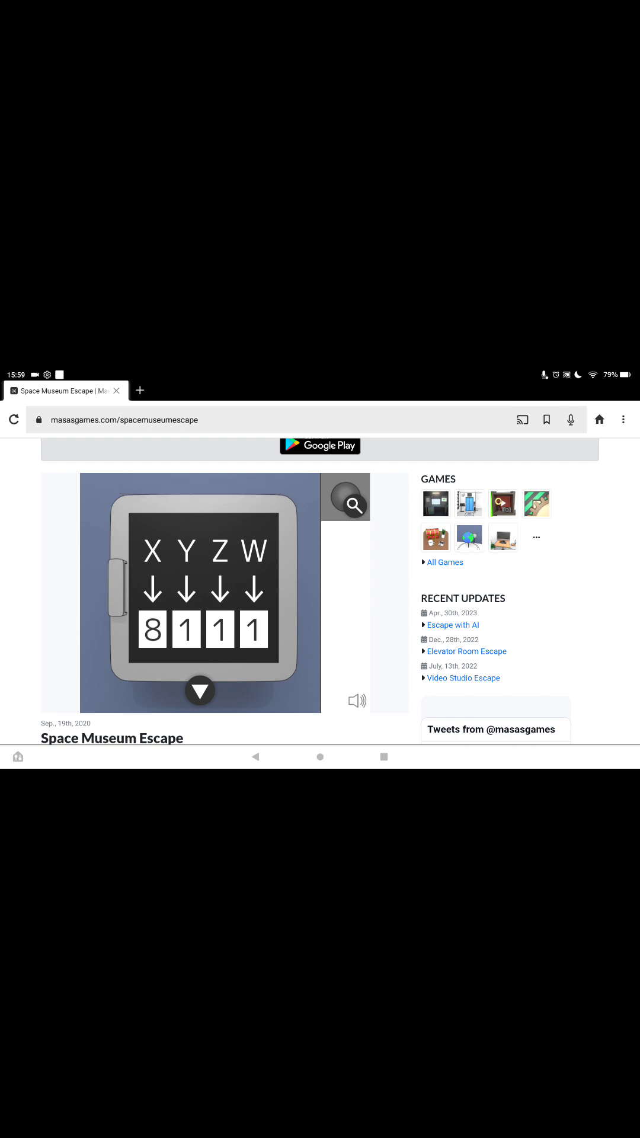
click(153, 591)
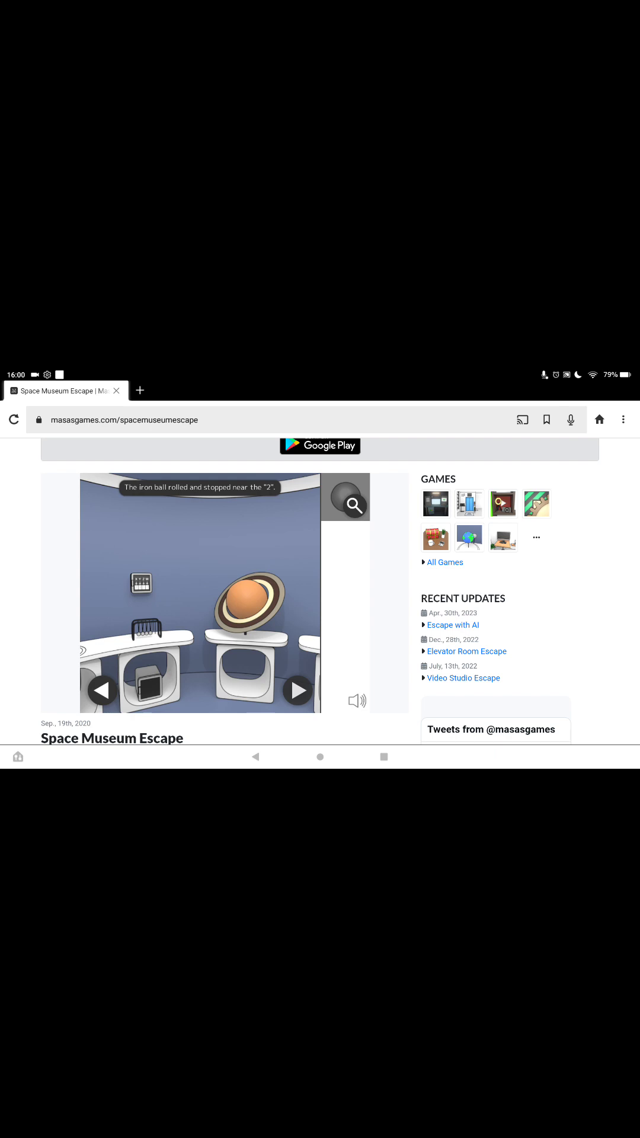
Step: Rotate the numbered disk with the final key and open the exit door
click(298, 691)
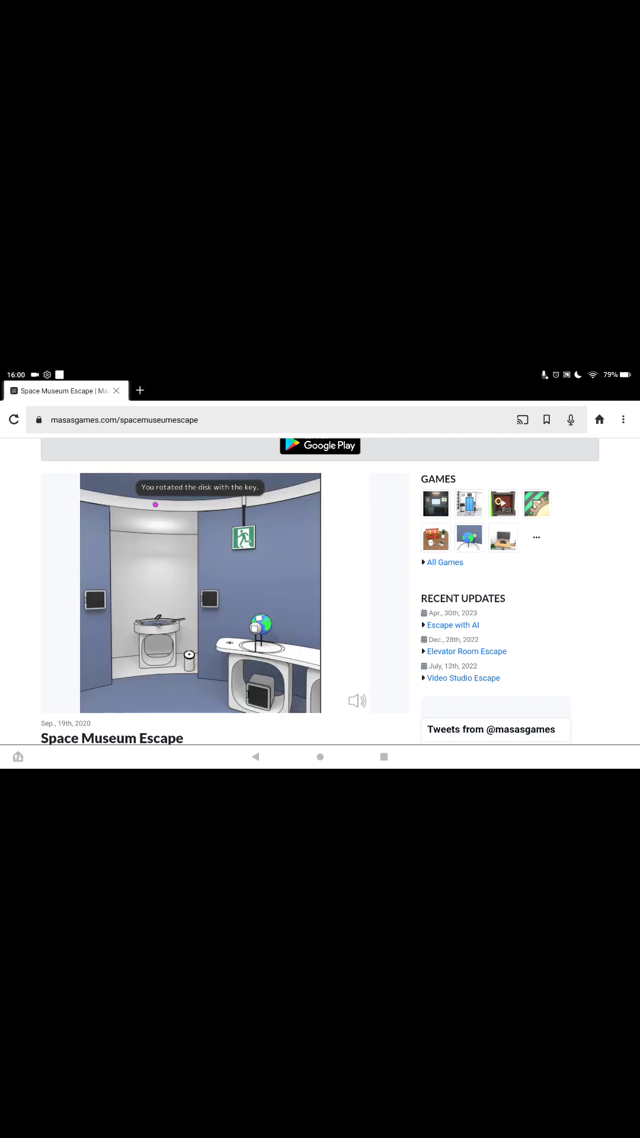
click(152, 605)
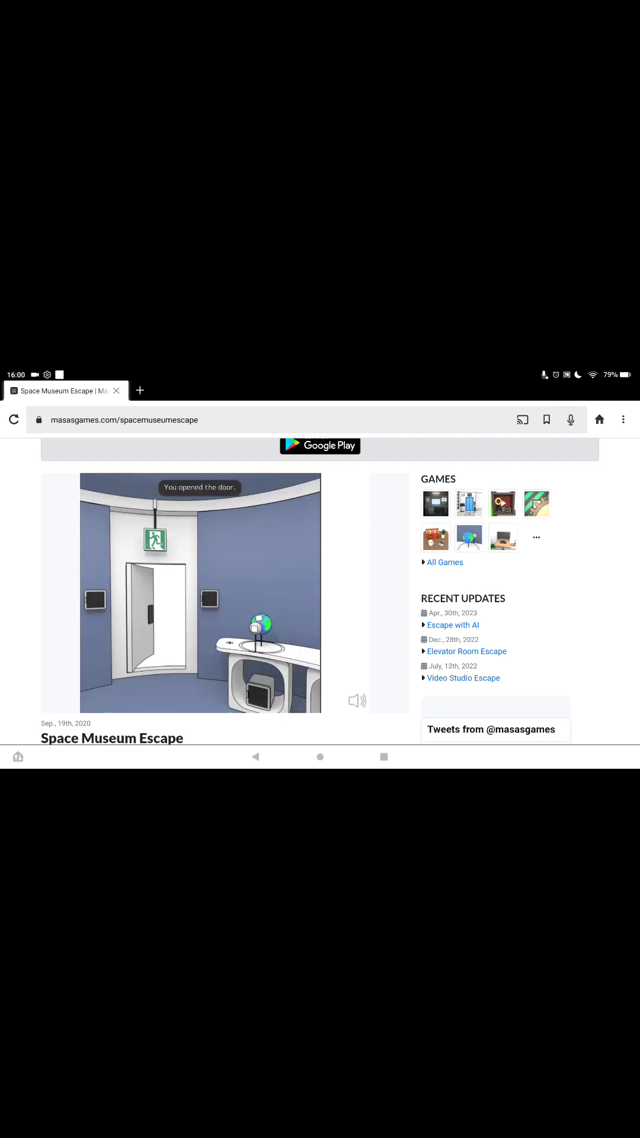